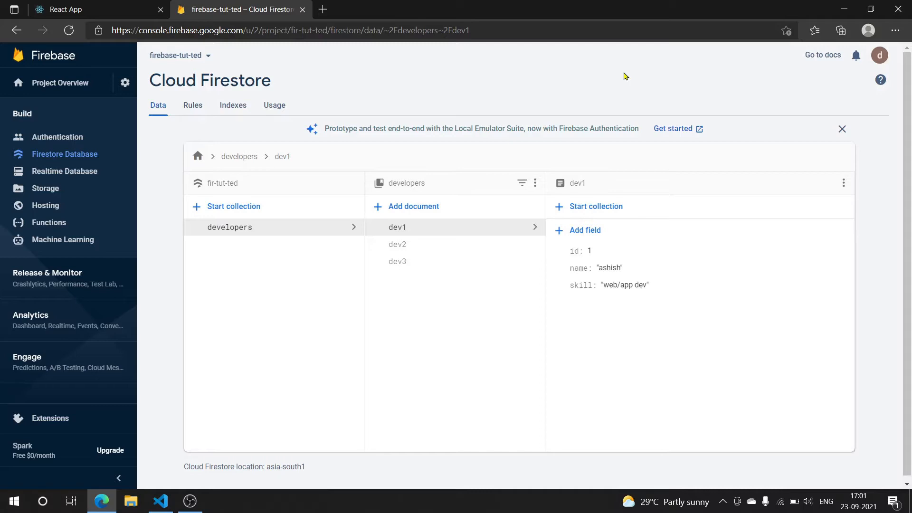
Compare the onSnapshot code, Firestore developer data and running app, ending on Firestore
click(160, 500)
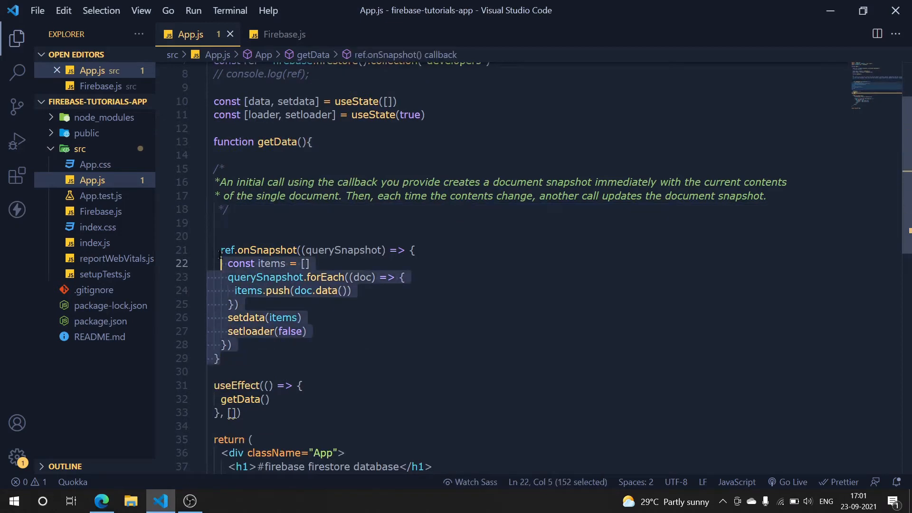
click(101, 500)
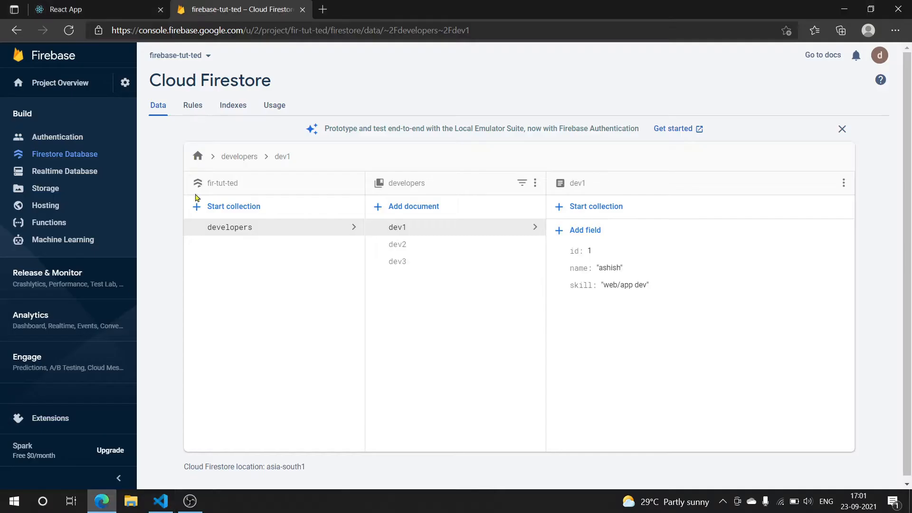
click(66, 10)
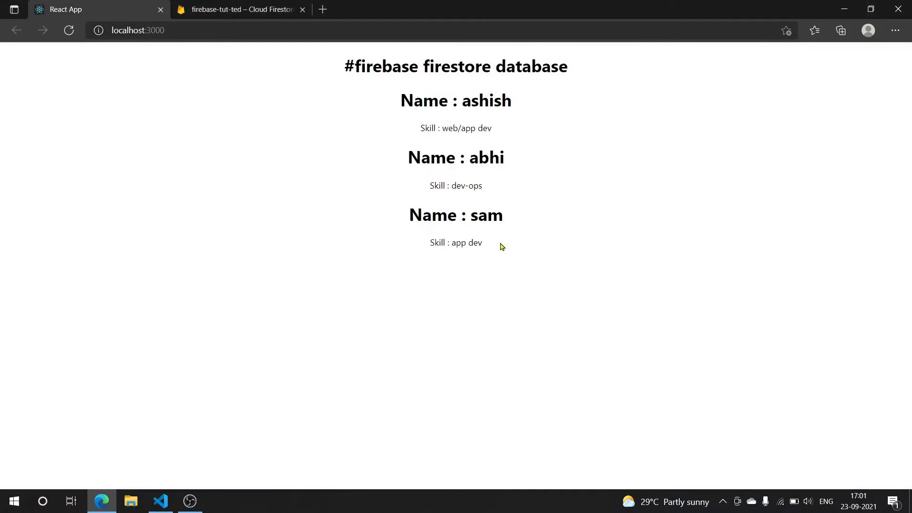
click(239, 9)
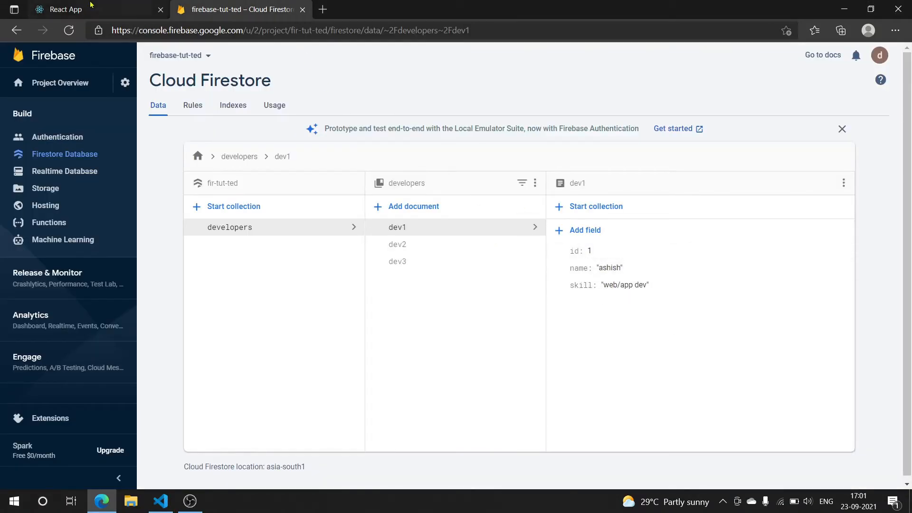
mouse_move(75, 9)
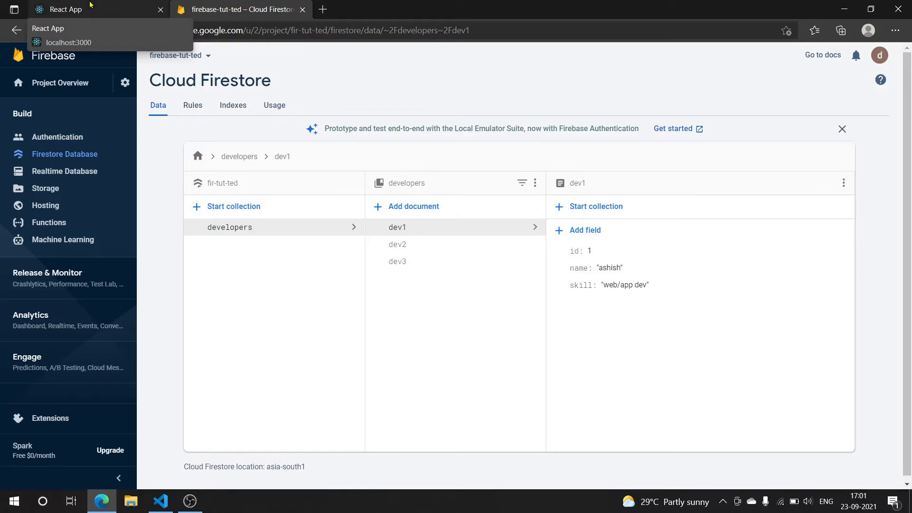
mouse_move(628, 285)
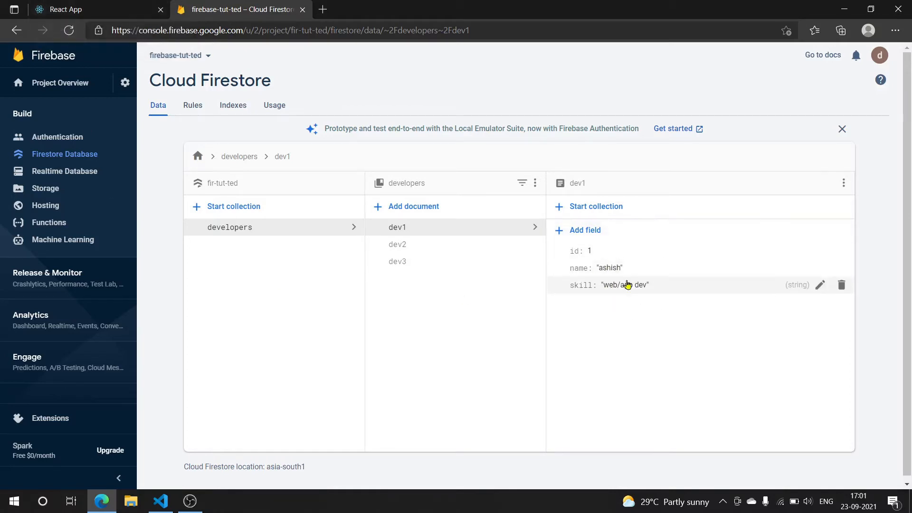
Change dev1's name from ashish to ted and view the app listing ted
click(820, 267)
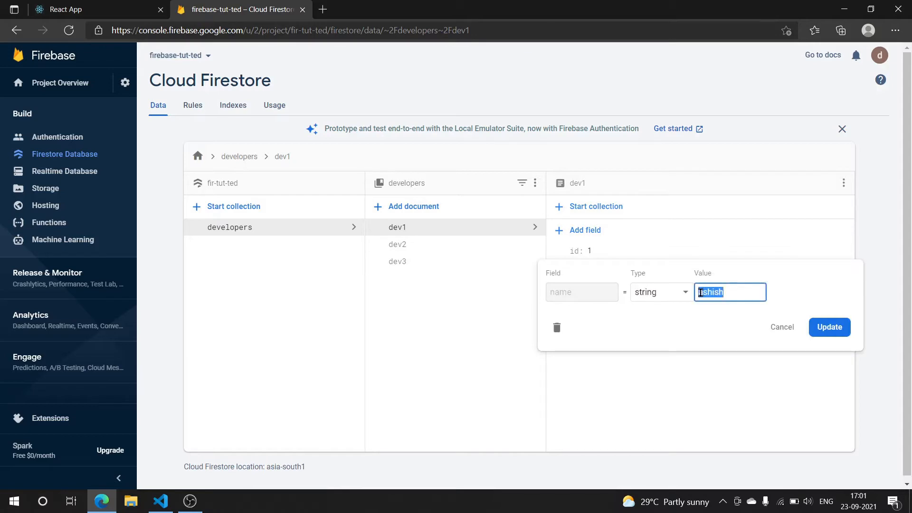
text(ted)
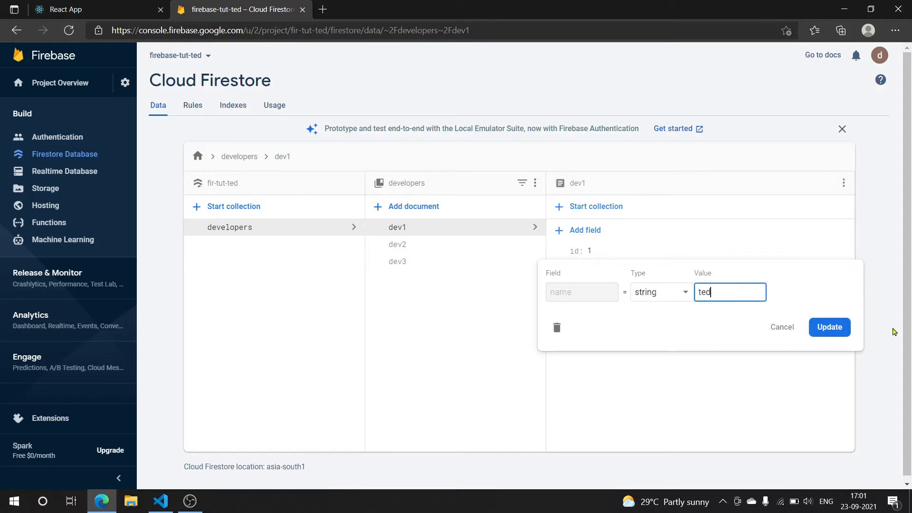
click(829, 327)
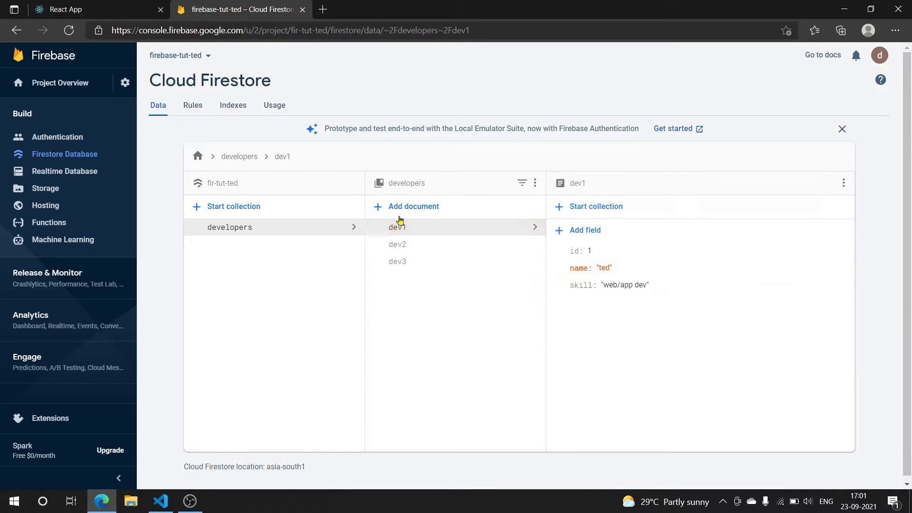
click(65, 10)
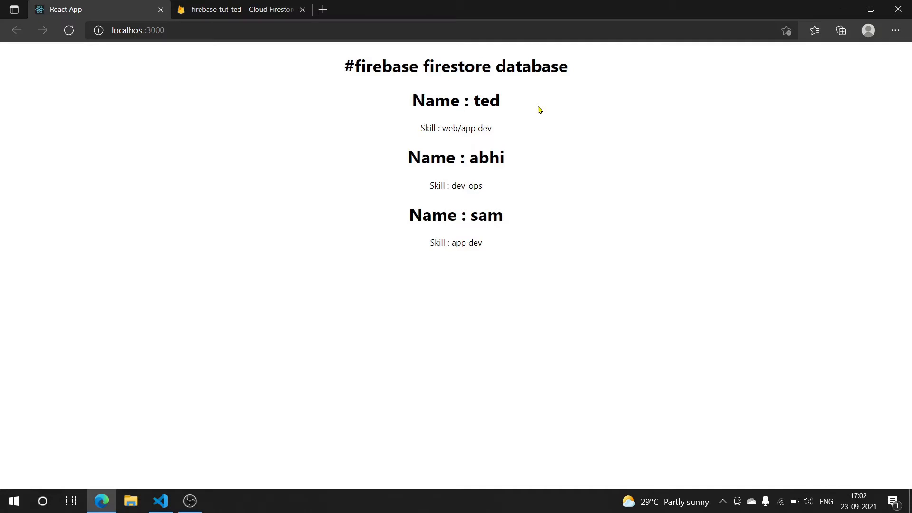
mouse_move(161, 501)
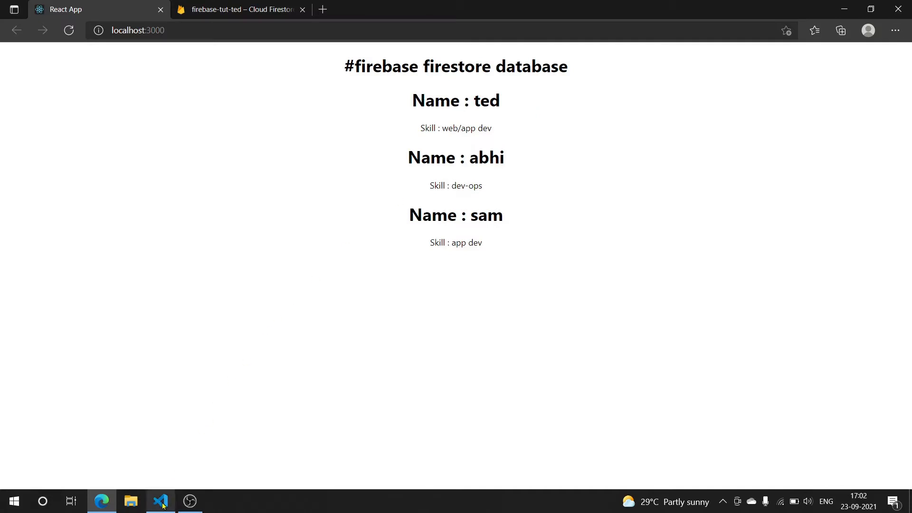
Switch to App.js and select the onSnapshot callback and its real-time update comment
click(160, 500)
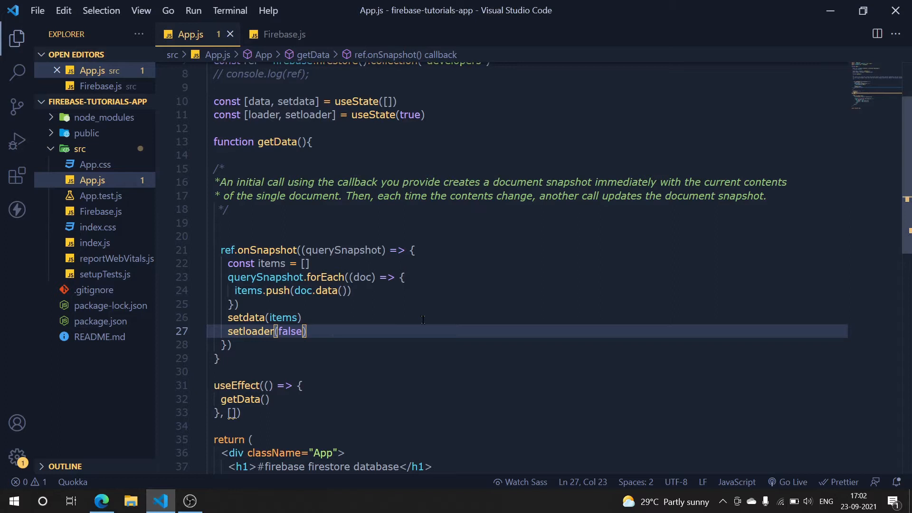
mouse_move(292, 210)
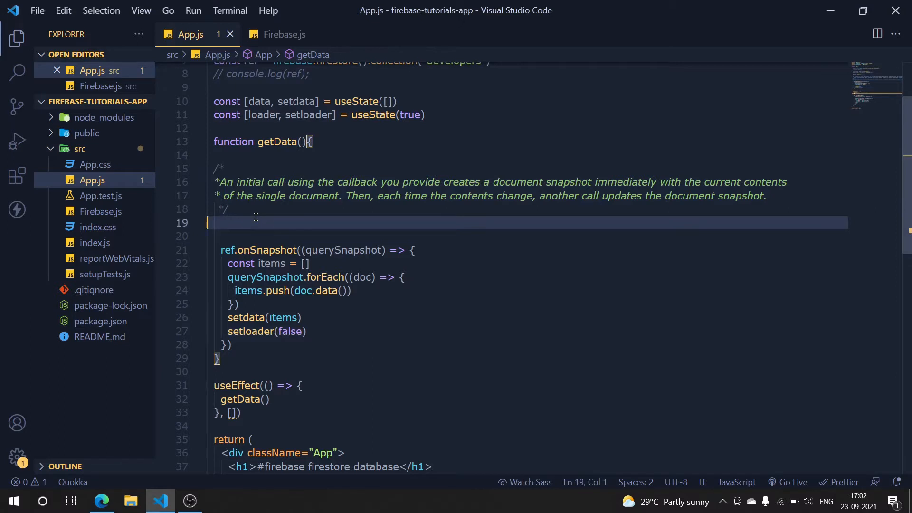
click(451, 236)
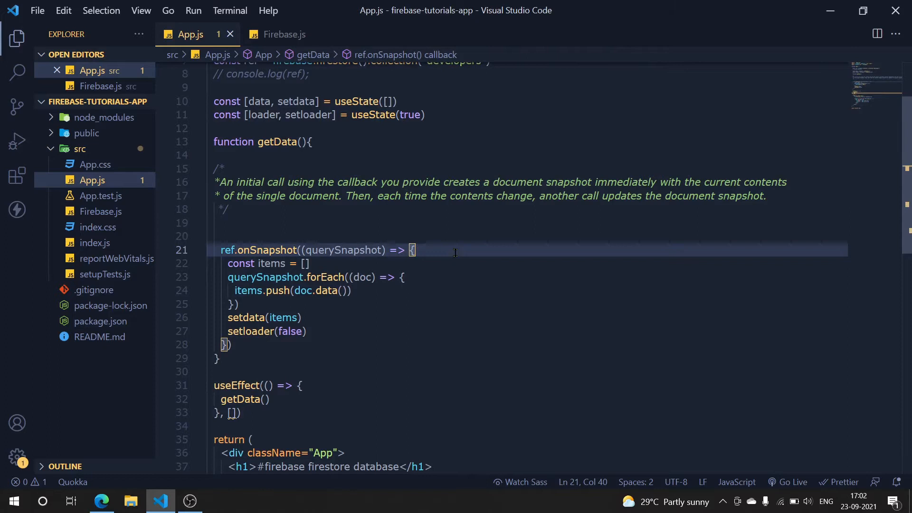
click(298, 250)
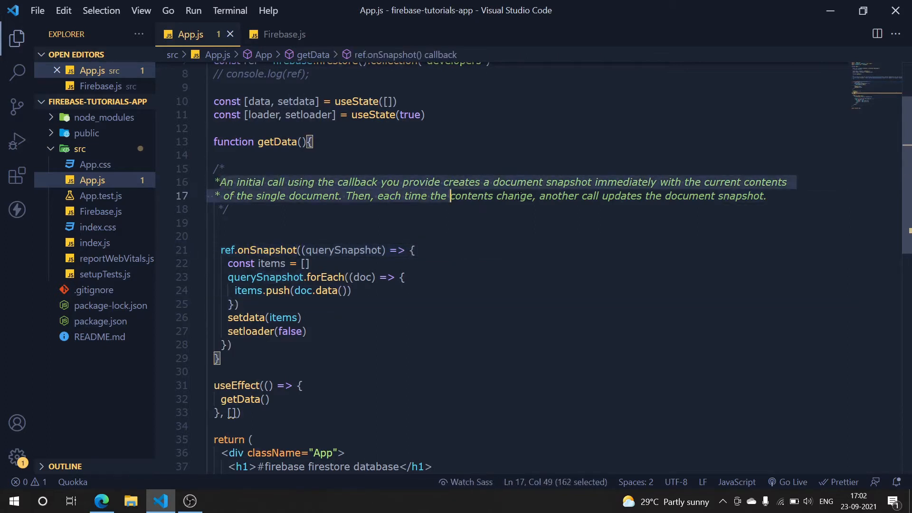
click(767, 196)
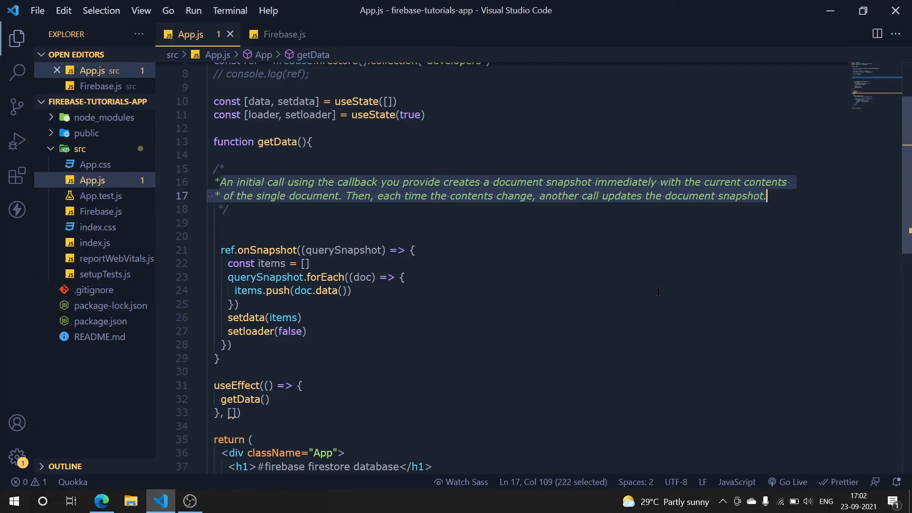
click(414, 250)
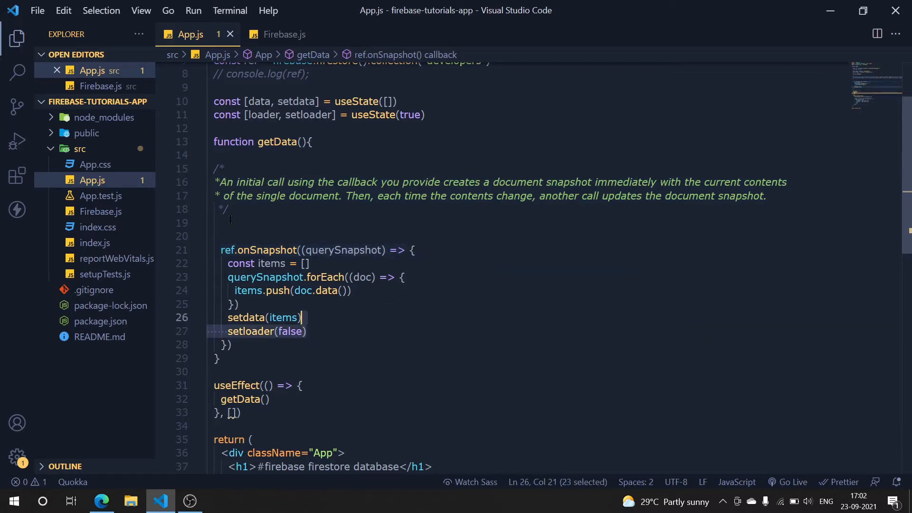
mouse_move(267, 250)
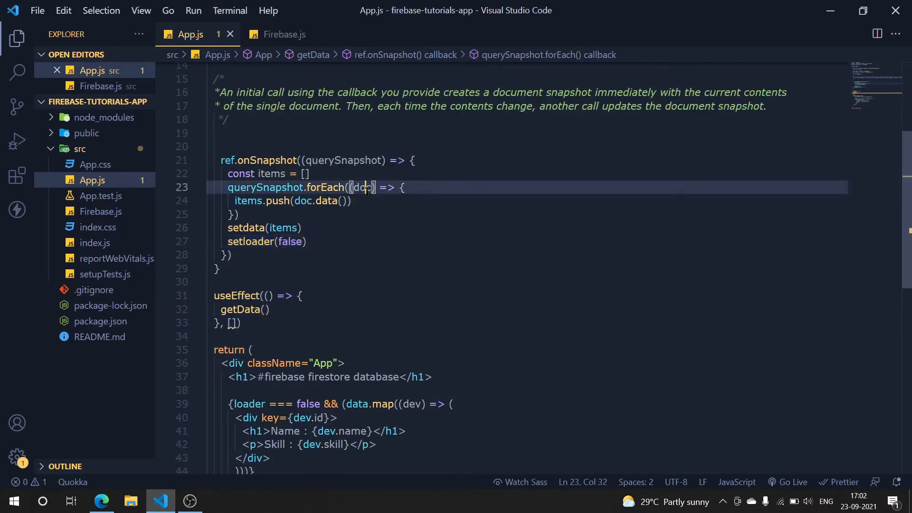
mouse_move(363, 187)
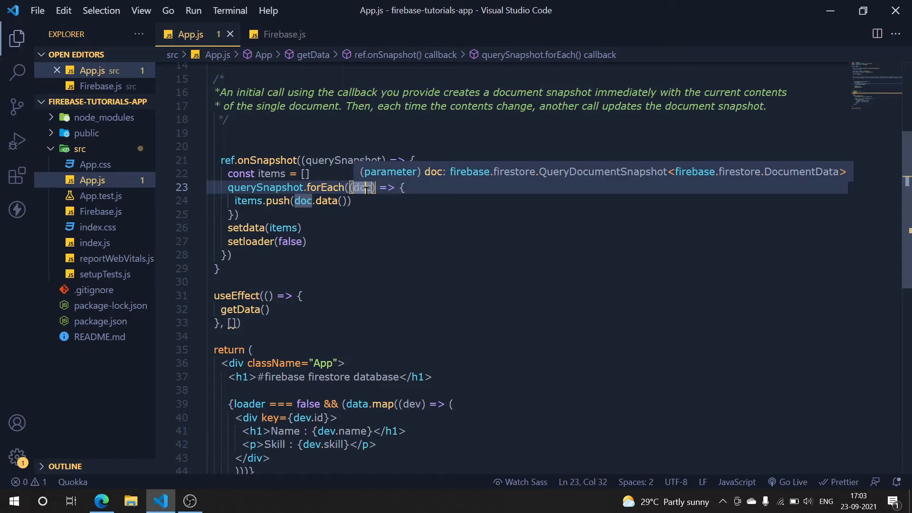
mouse_move(326, 212)
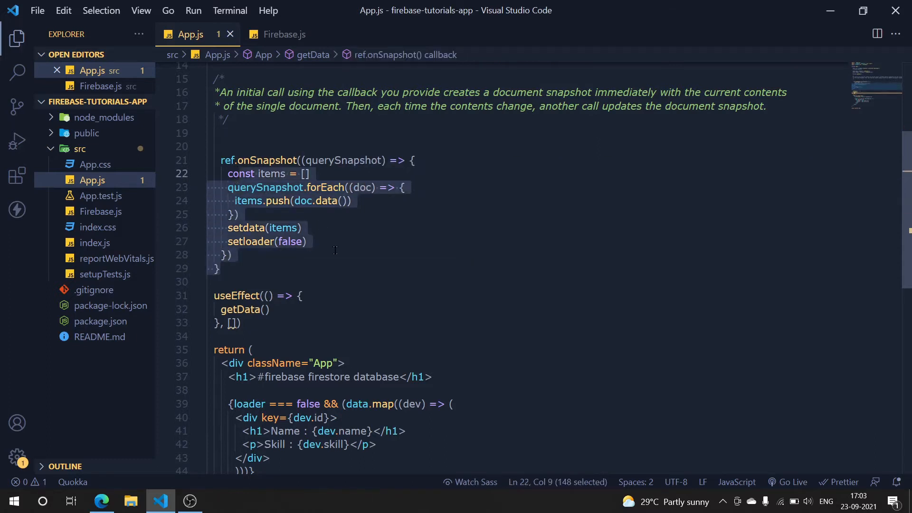
Highlight the querySnapshot parameter and surrounding lines of the onSnapshot listener
double_click(282, 228)
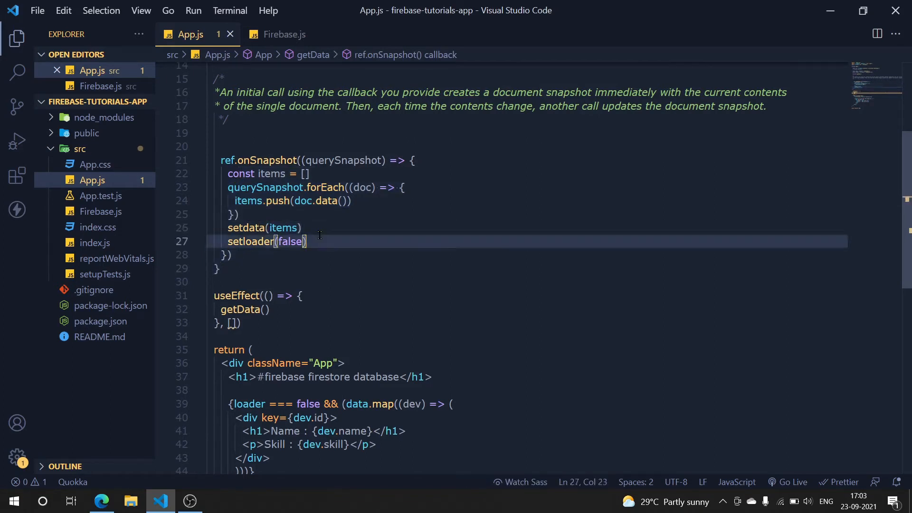
mouse_move(376, 303)
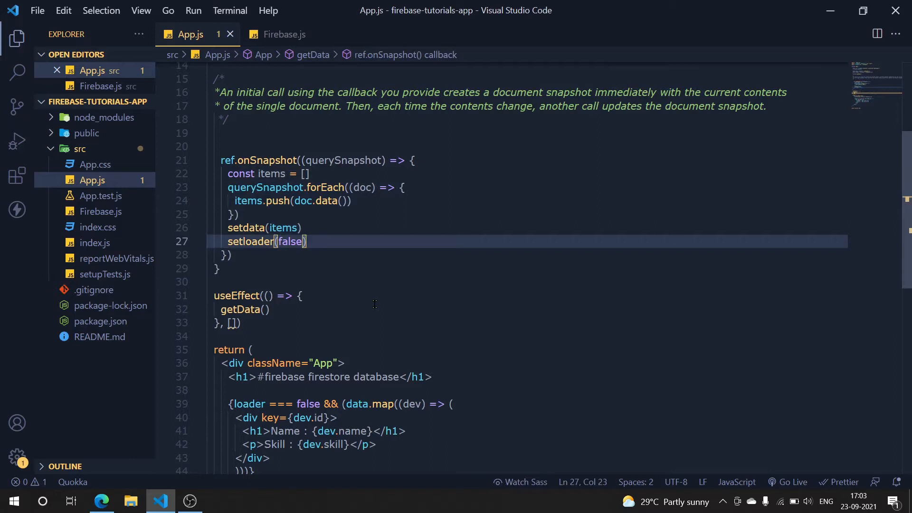
click(262, 228)
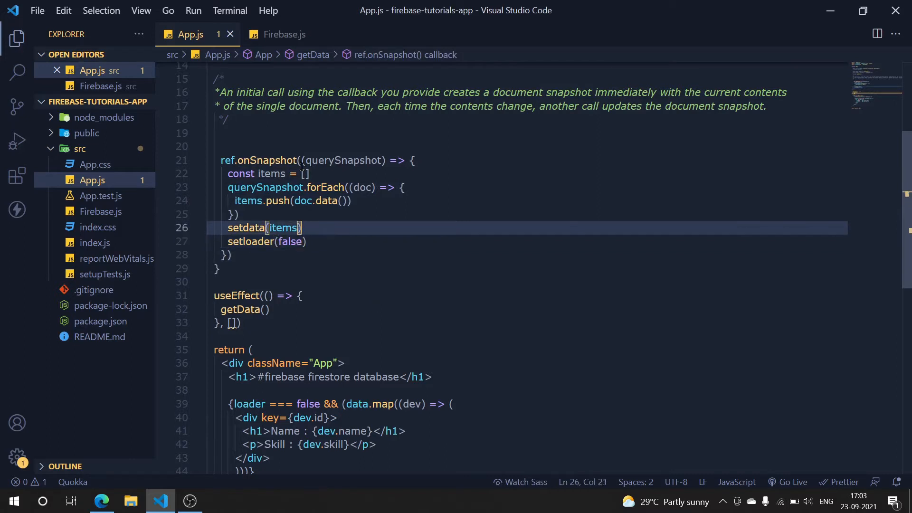
double_click(343, 160)
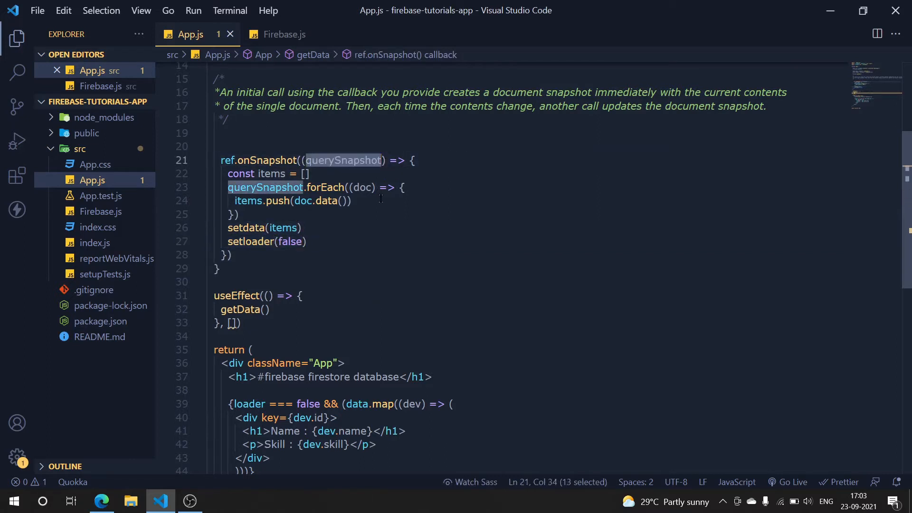
click(348, 200)
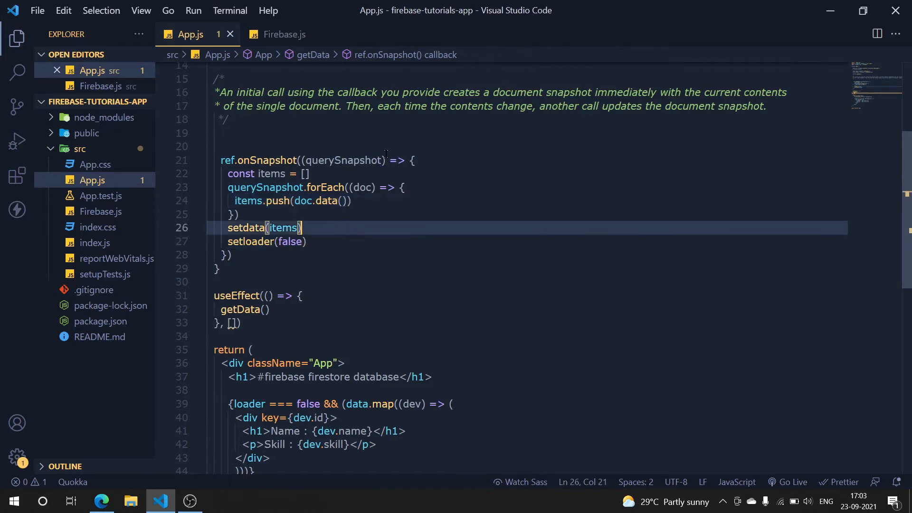
double_click(342, 160)
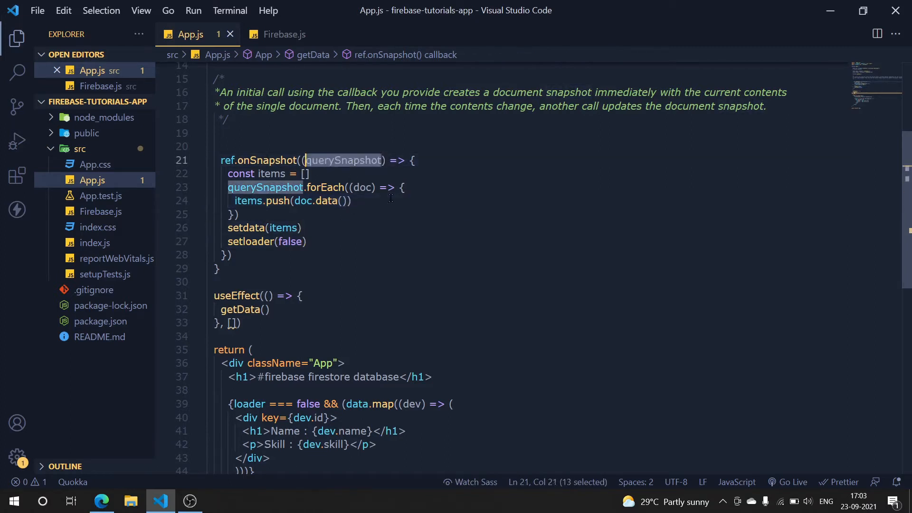
mouse_move(421, 222)
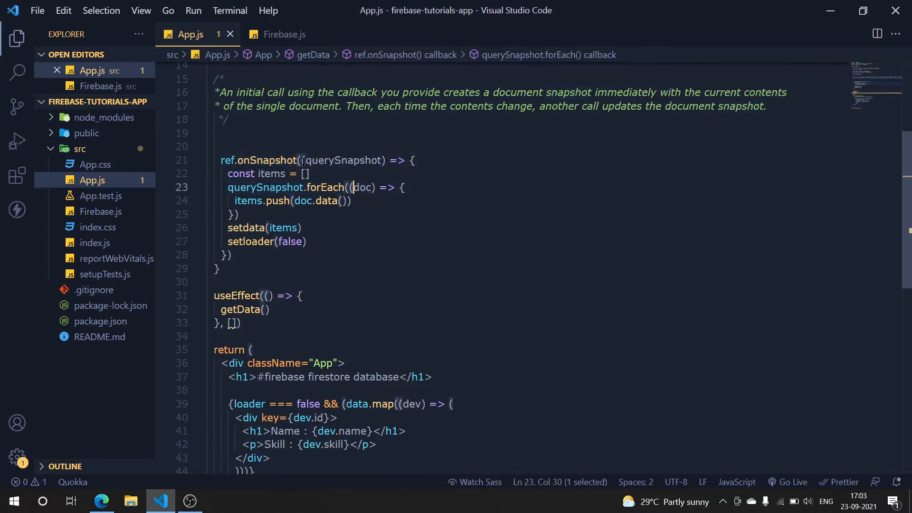
click(347, 187)
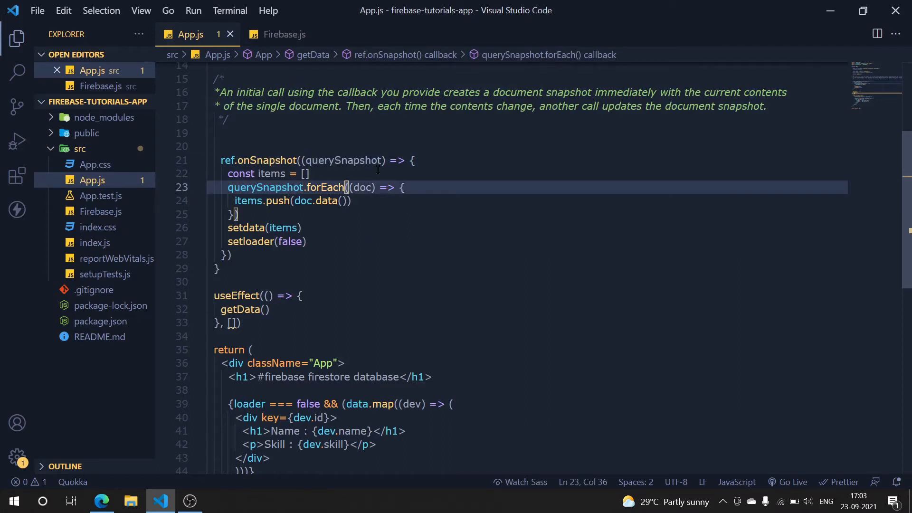
double_click(342, 160)
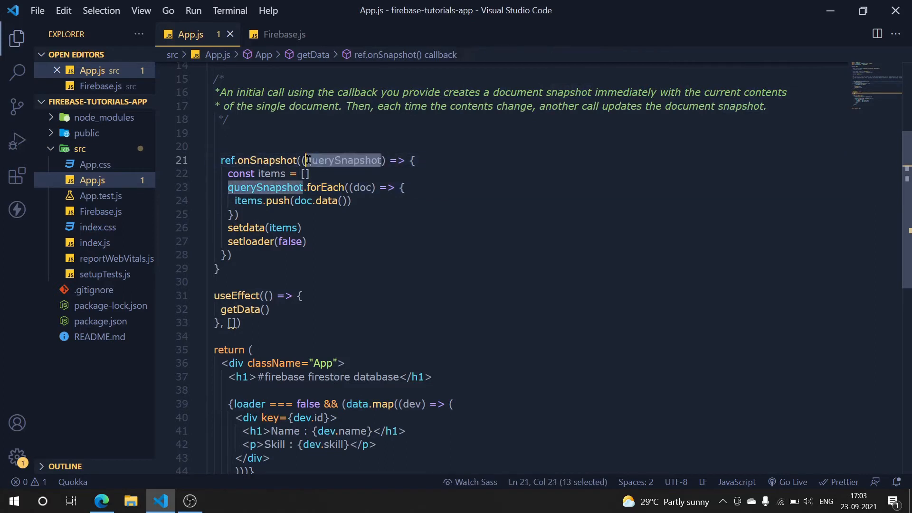
Select the forEach doc parameter and loop end, then view the app at localhost:3000
click(230, 254)
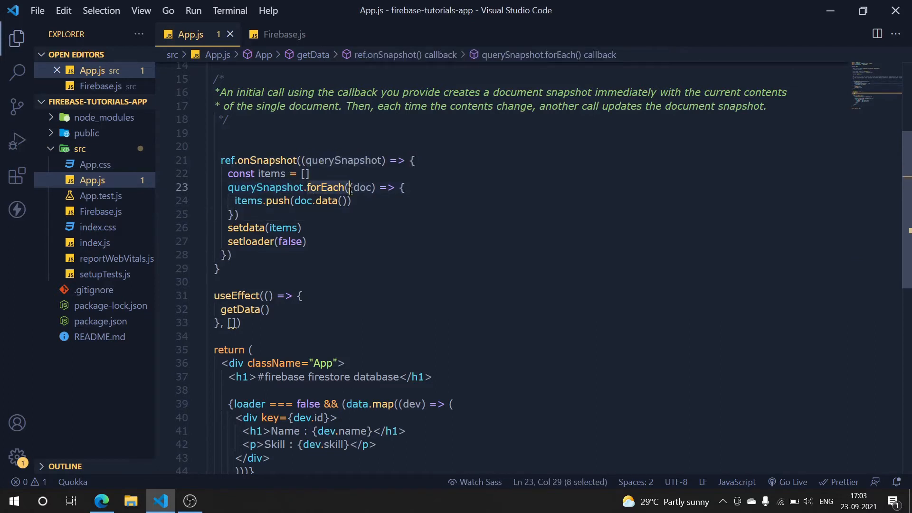
click(363, 187)
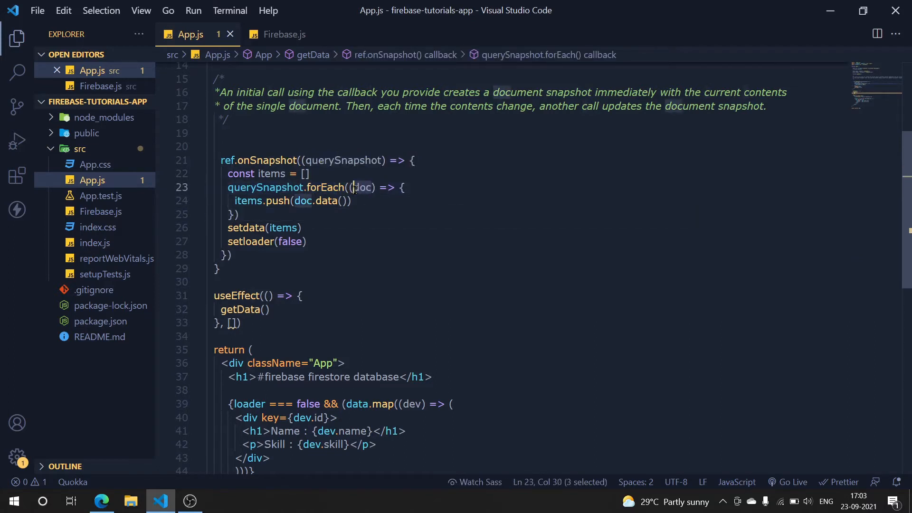
click(233, 215)
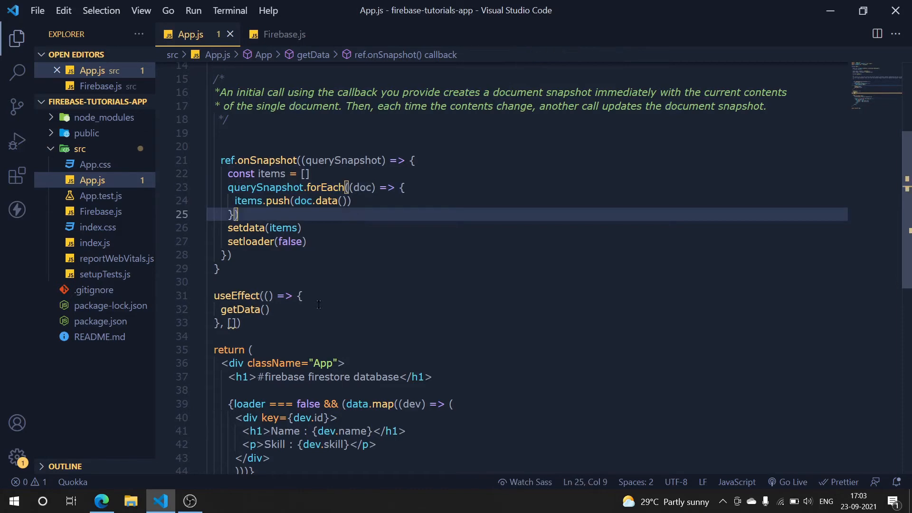
mouse_move(207, 437)
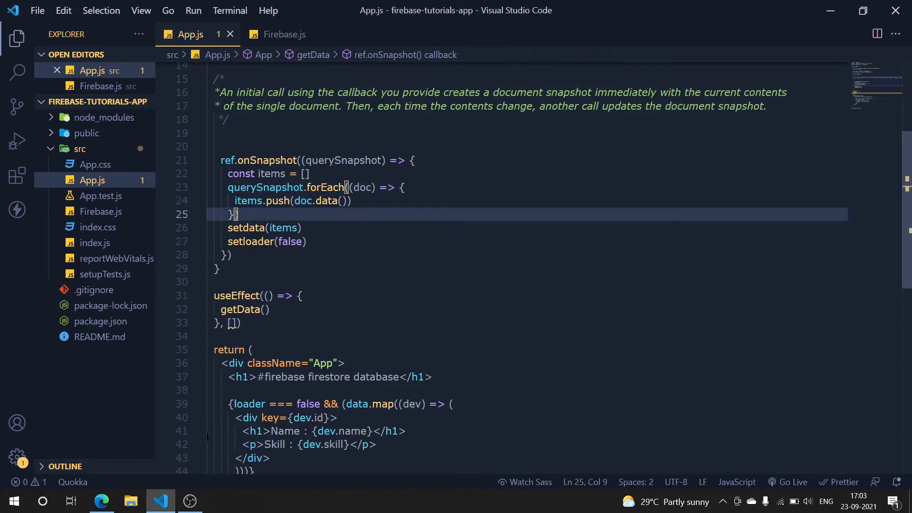
click(102, 501)
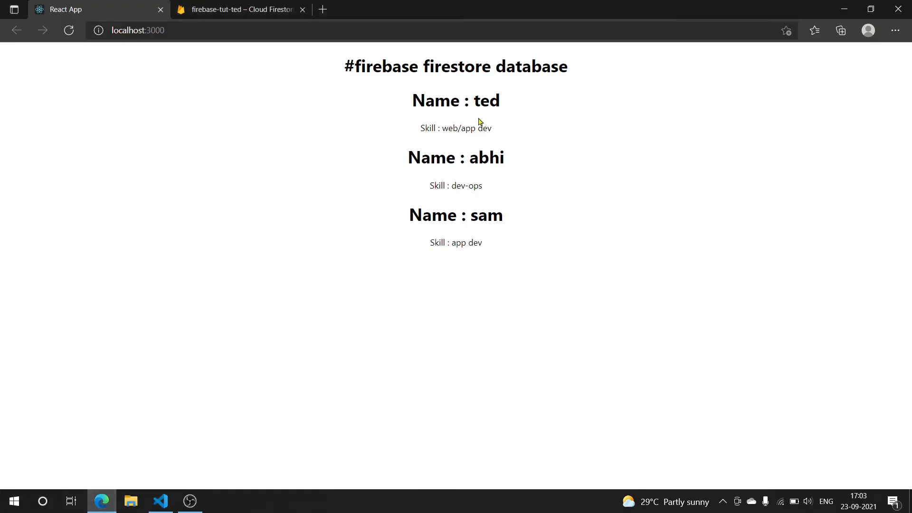
Review Firestore documents dev1, dev2 and dev3, check the app, and return to App.js
click(238, 9)
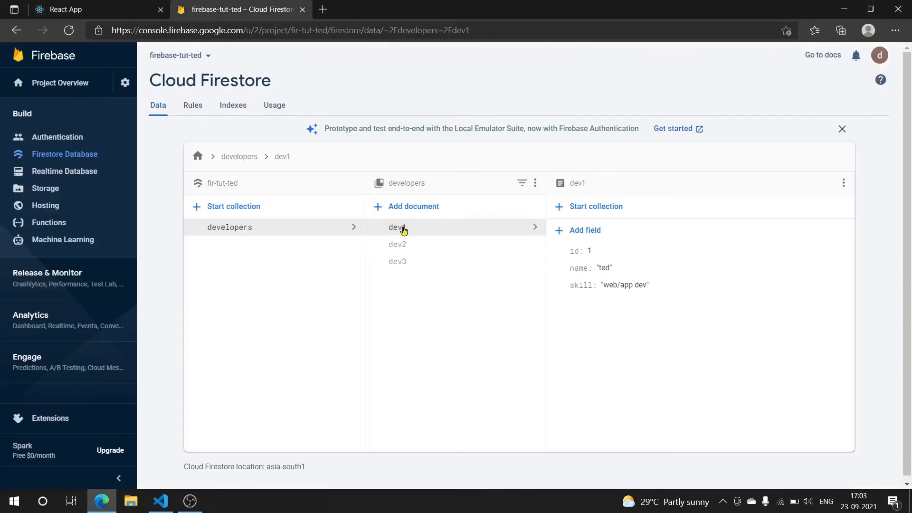
mouse_move(419, 269)
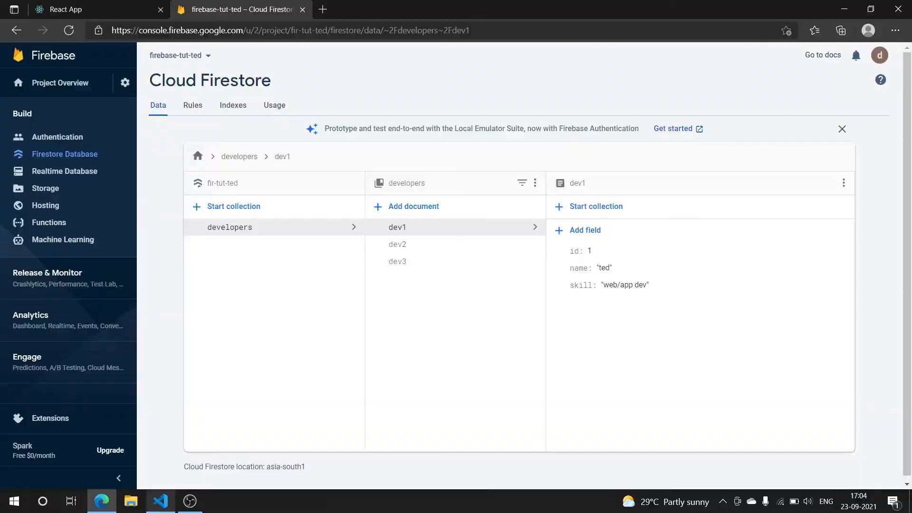
click(161, 500)
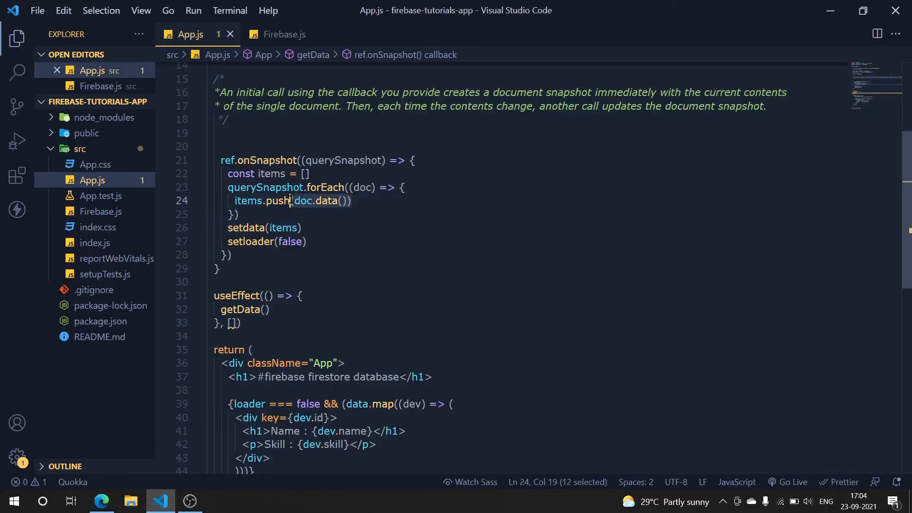
click(102, 501)
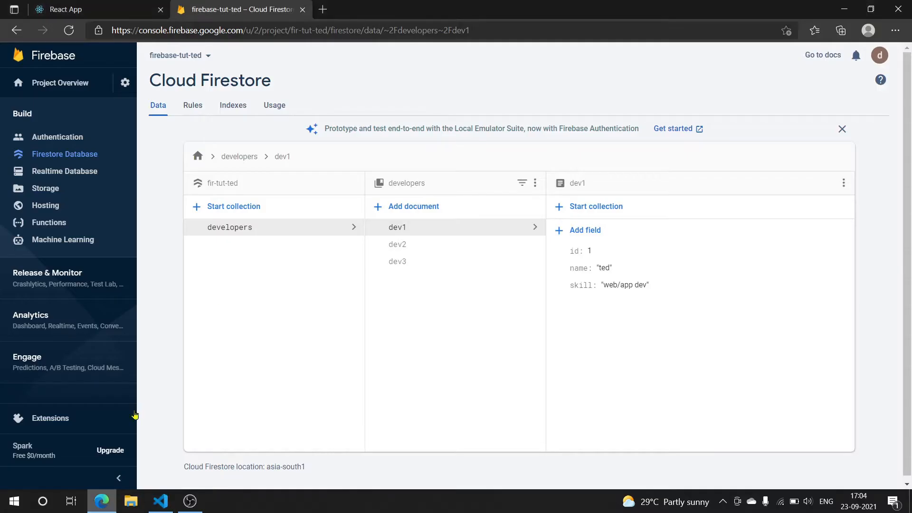
mouse_move(585, 267)
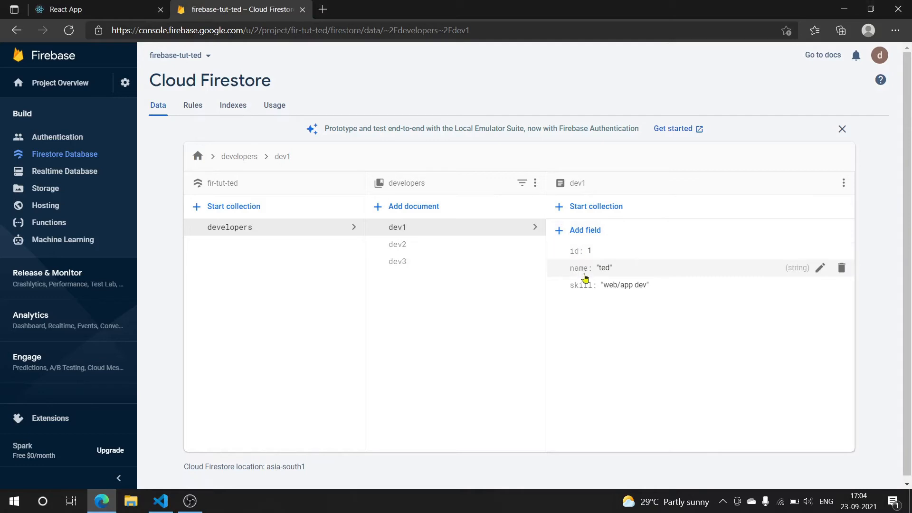
click(397, 244)
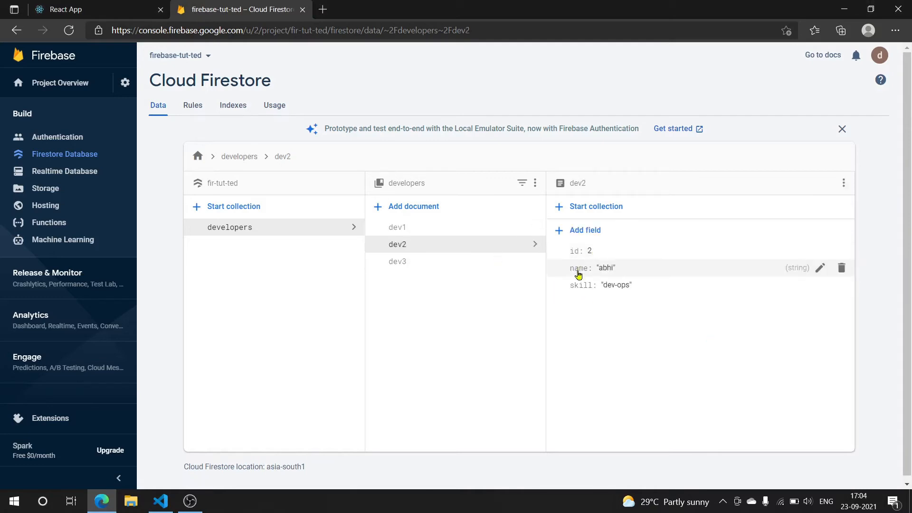
click(398, 262)
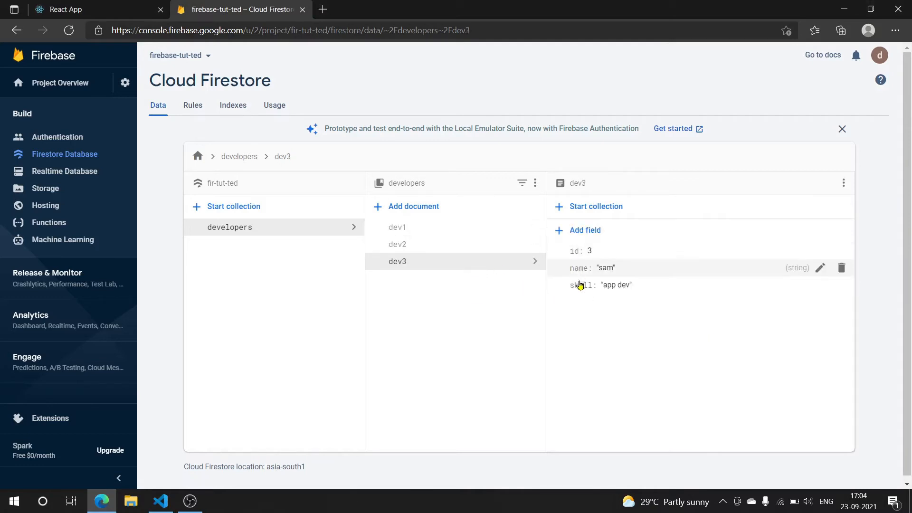
click(65, 10)
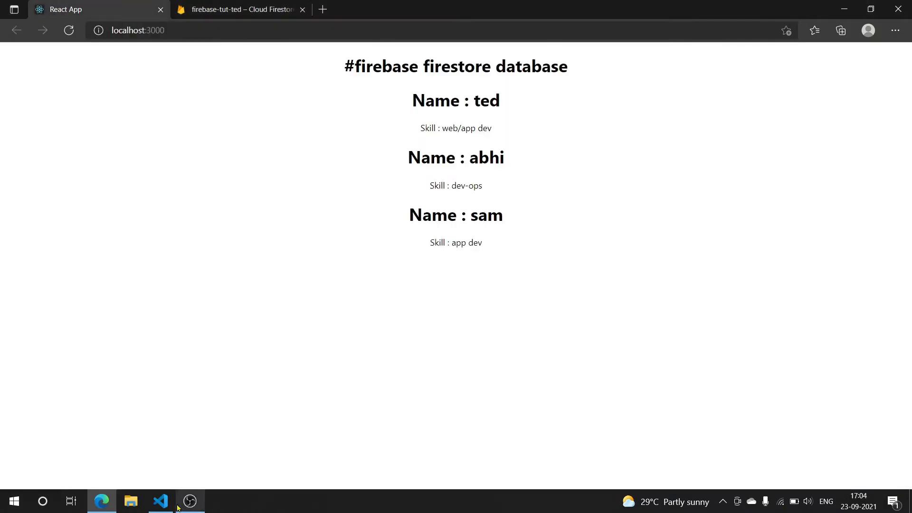
click(161, 500)
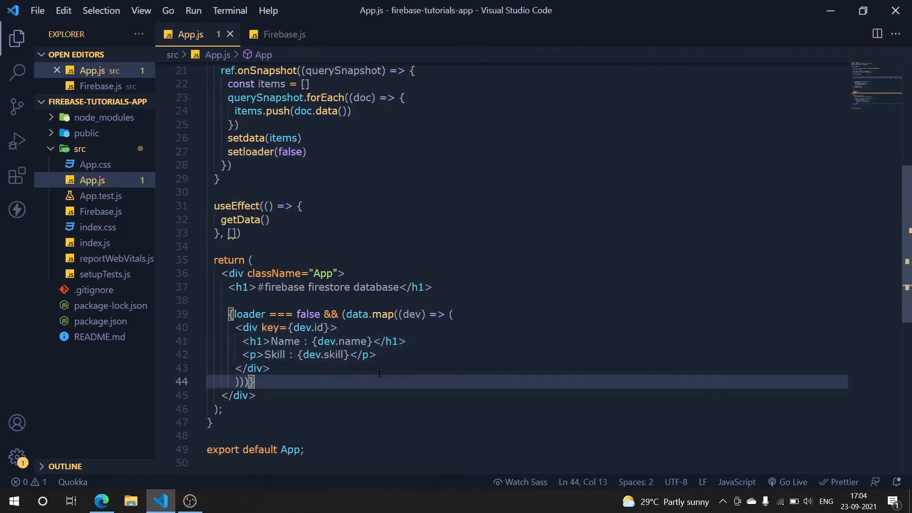
Delete the snapshot comment block and comment out getData and its call with Ctrl+/
scroll(up, 3)
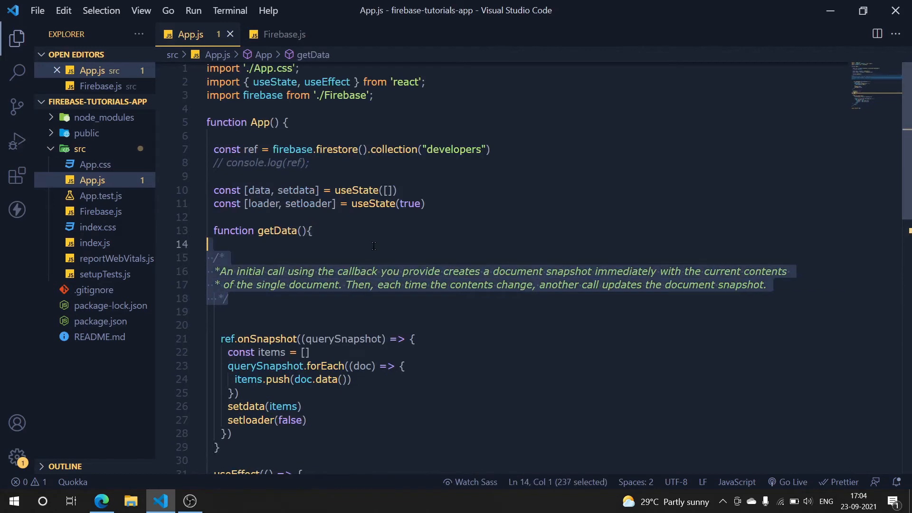
key(Delete)
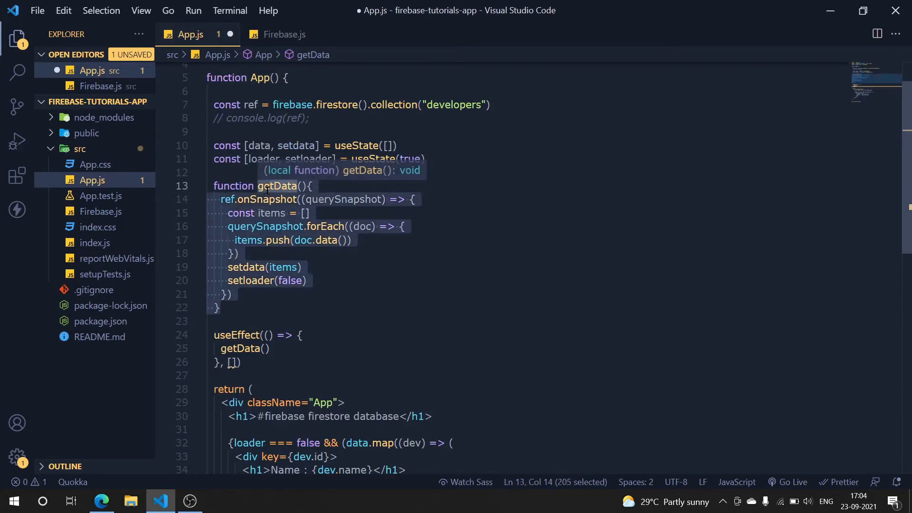
key(ctrl+/)
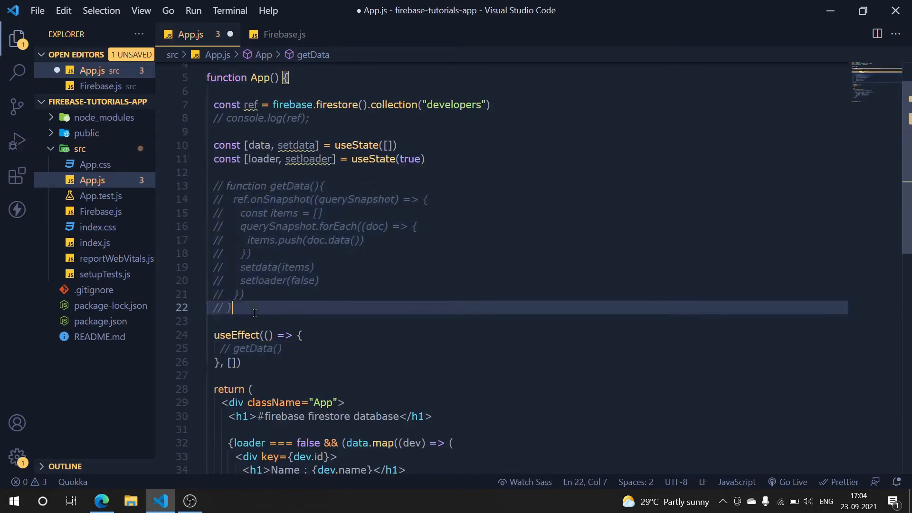
Begin function getData2(){ containing ref.get().then((item) => { })
text(fun)
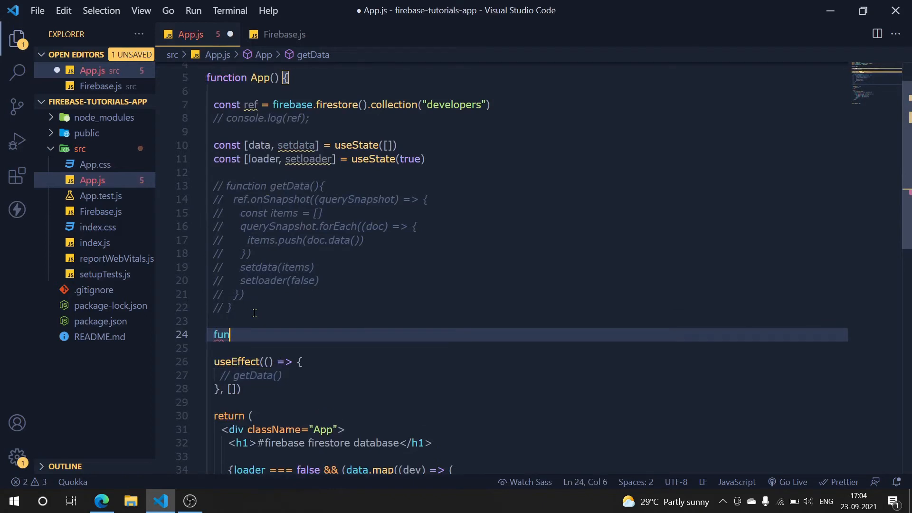
text(ction get)
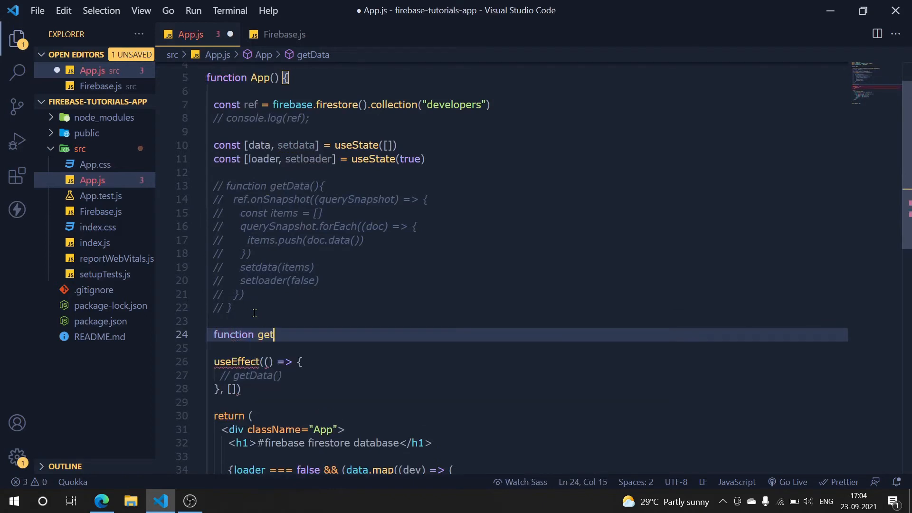
text(Data2)
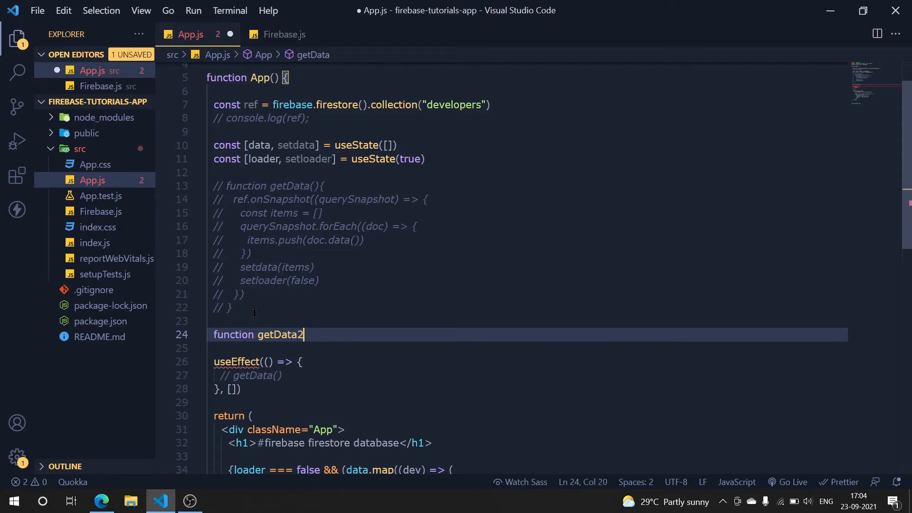
text((){)
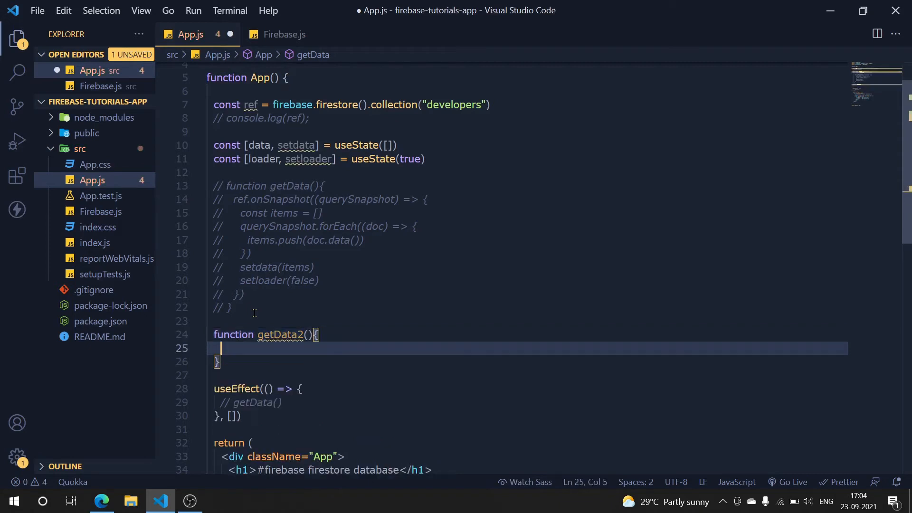
scroll(down, 3)
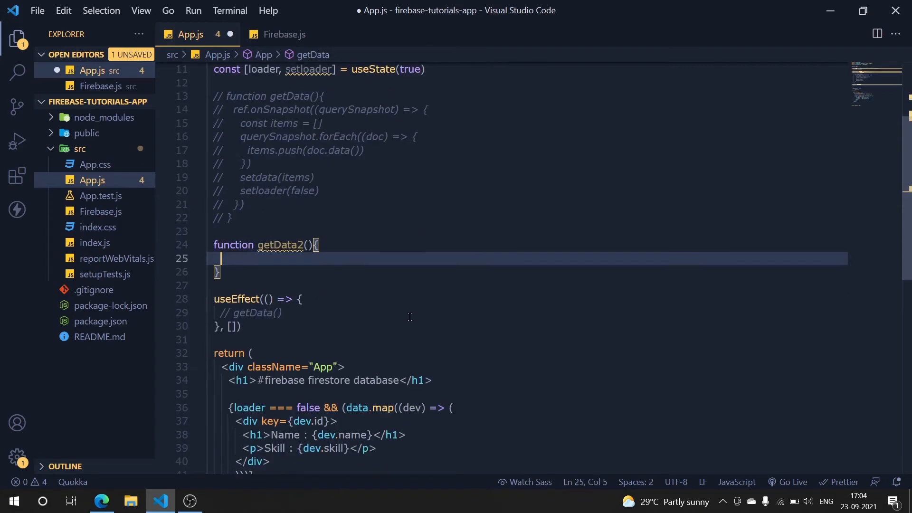
text(ref)
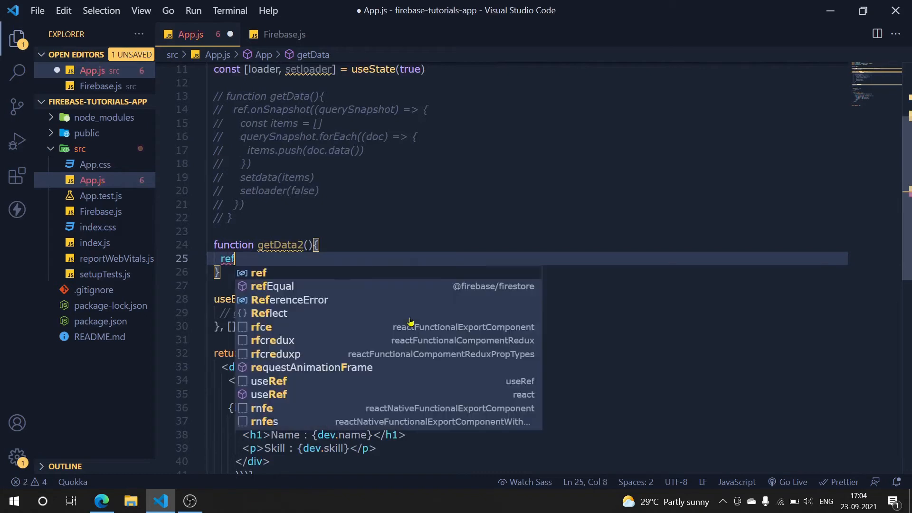
text(.get()
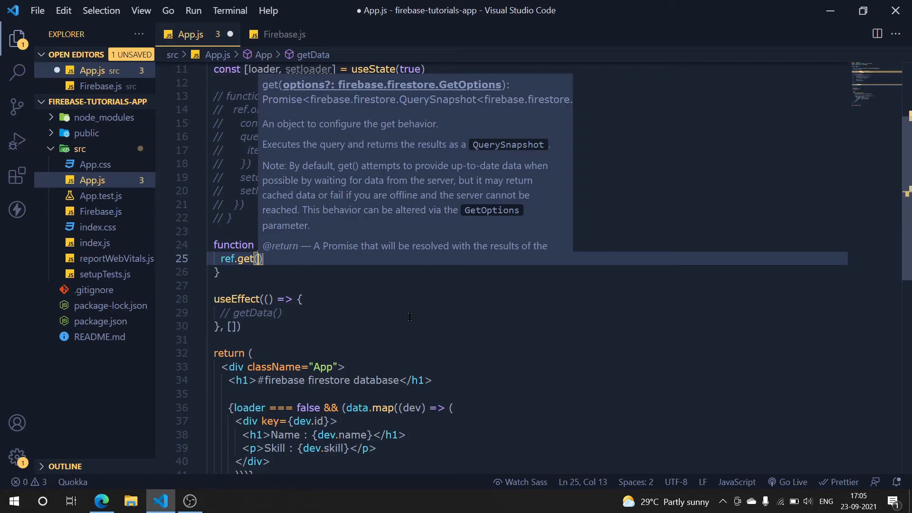
text(.then)
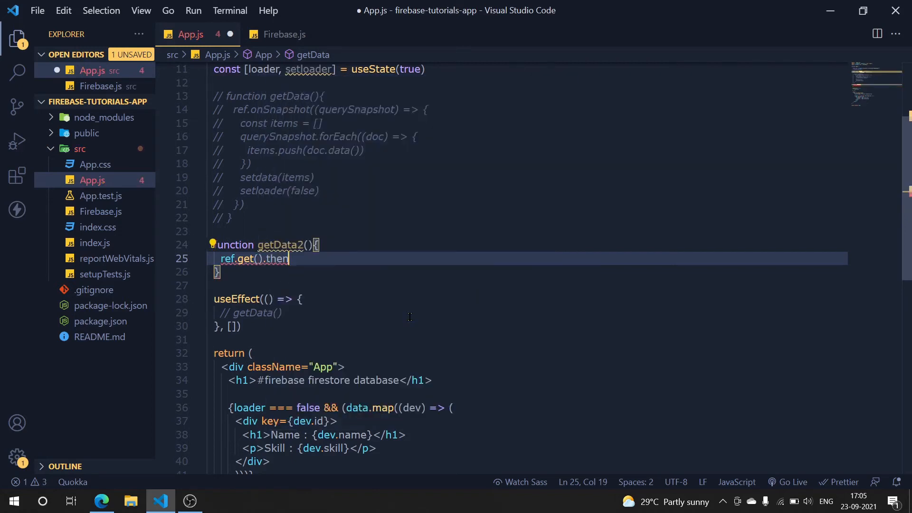
text(((item) => {)
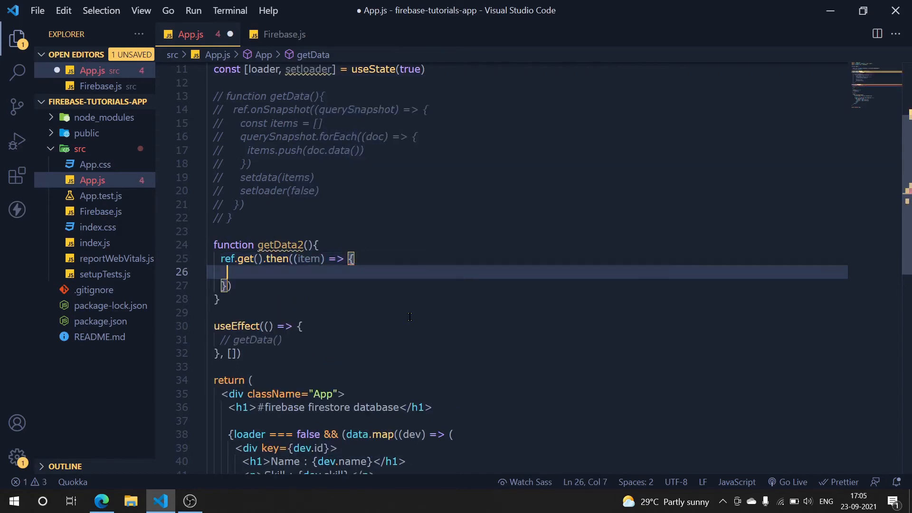
Write const items = item.docs.map((doc) => doc.data()) inside getData2
text(const)
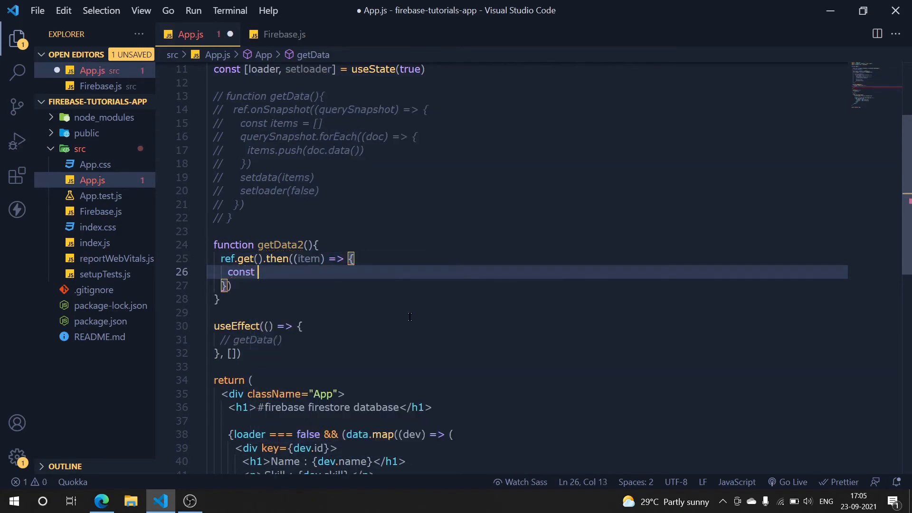
text(items)
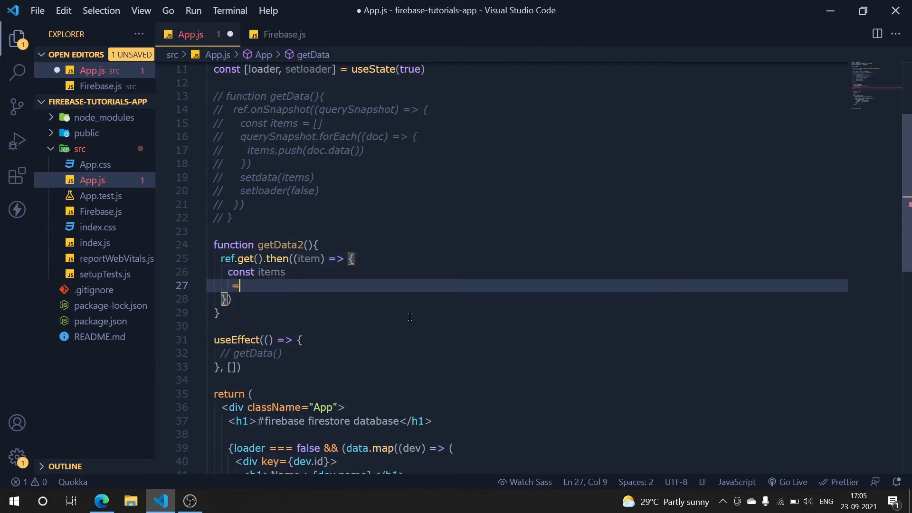
key(Backspace)
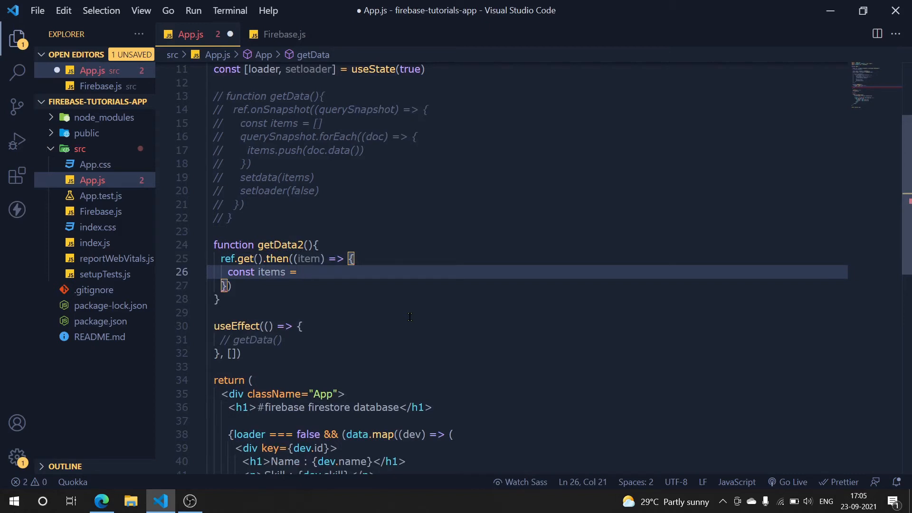
text(item)
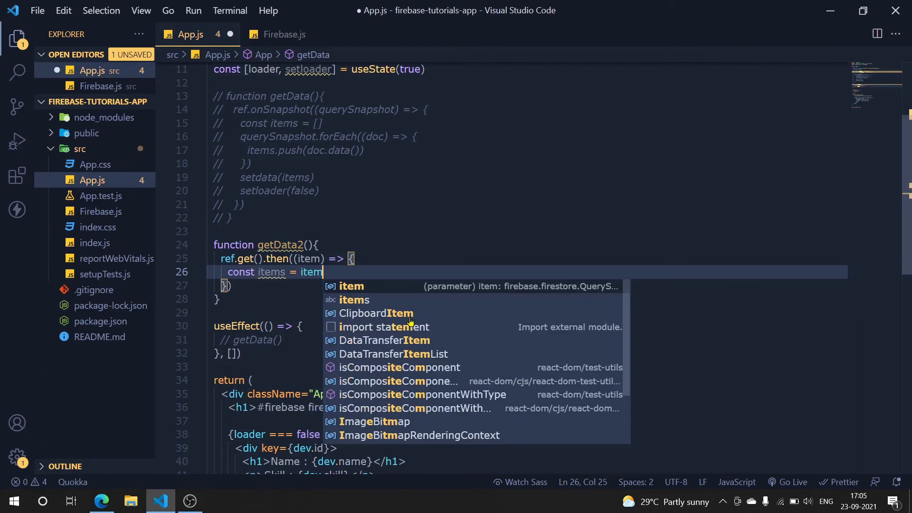
text(.docs.)
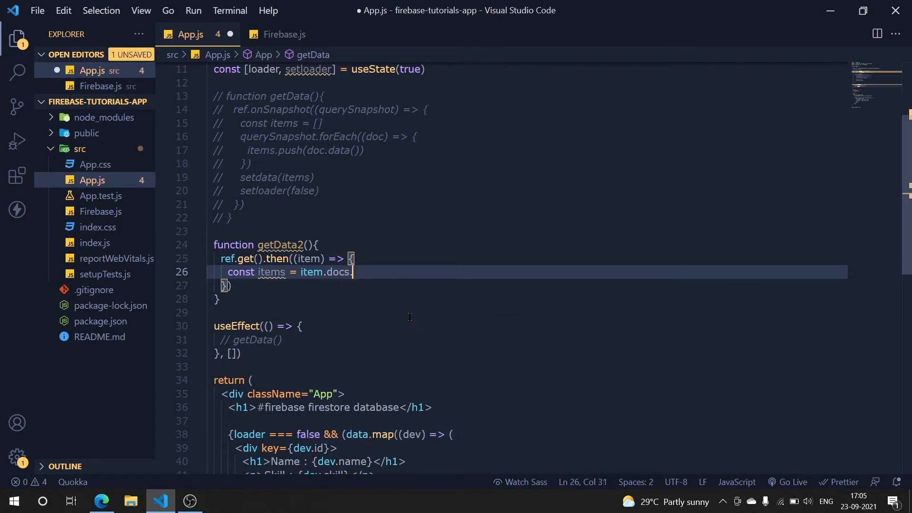
text(map(()
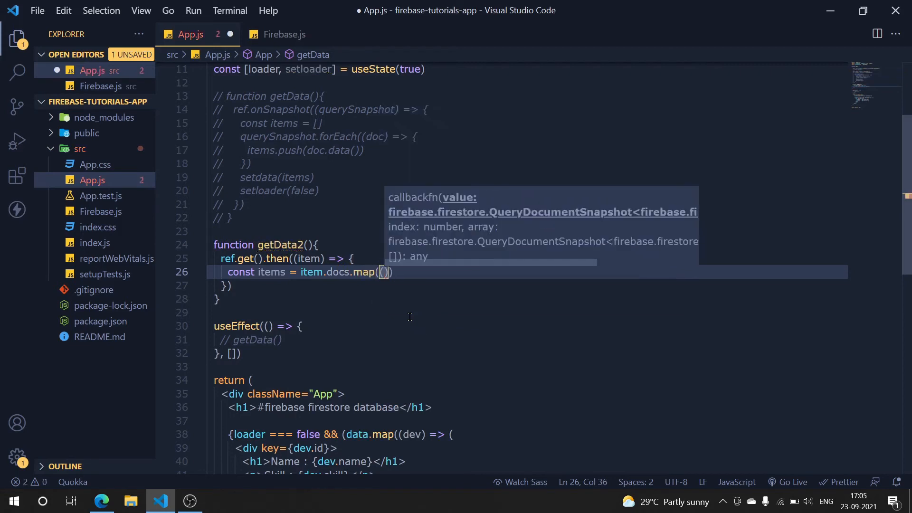
text(d)
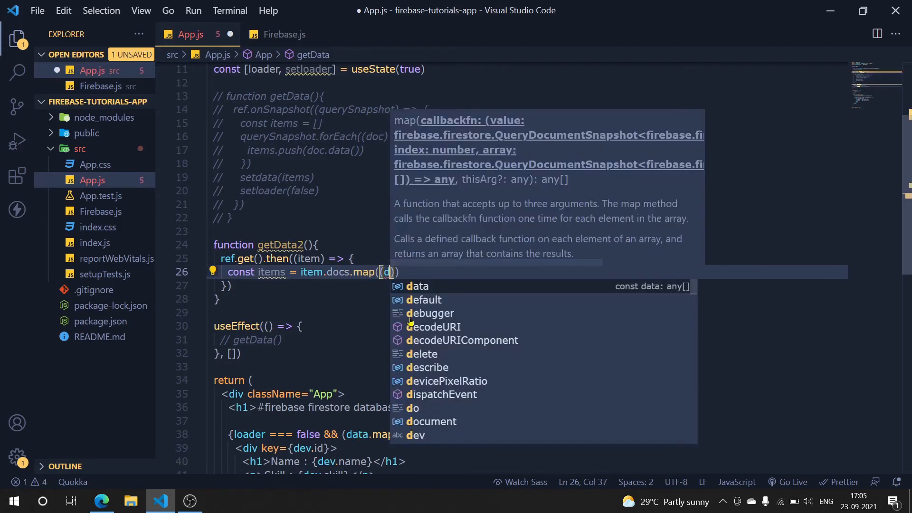
text(oc)
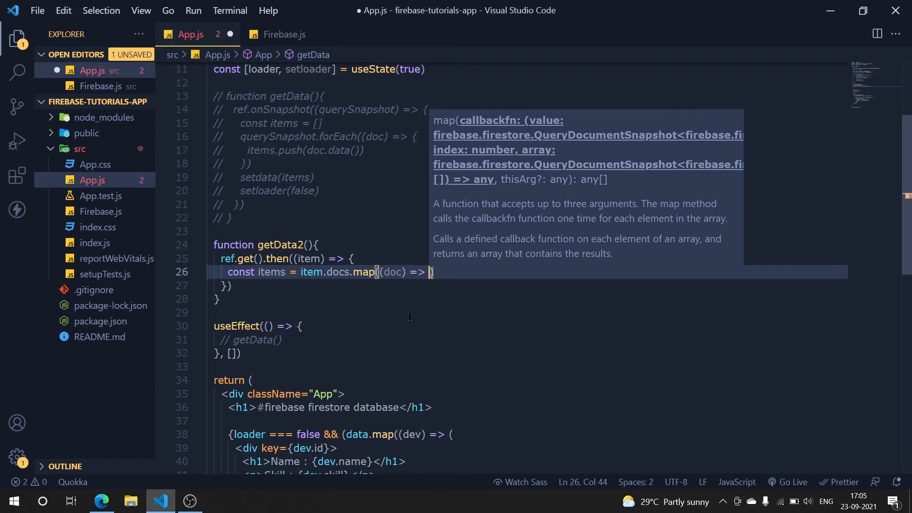
text(doc)
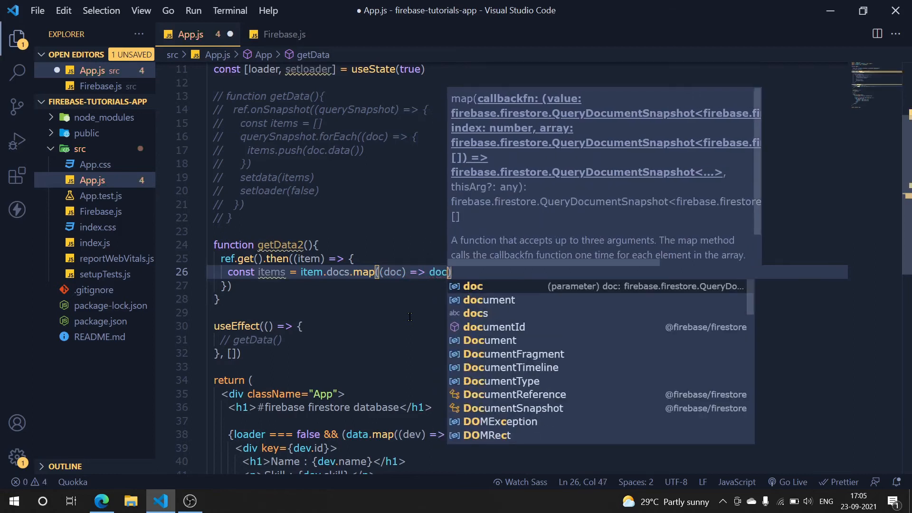
text(.data()
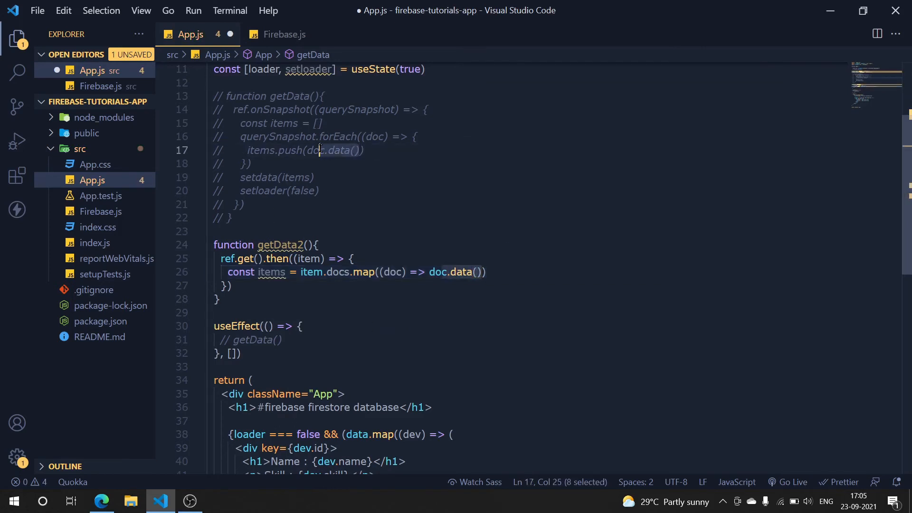
Add setdata(items) and setloader(false) after the map line
click(486, 271)
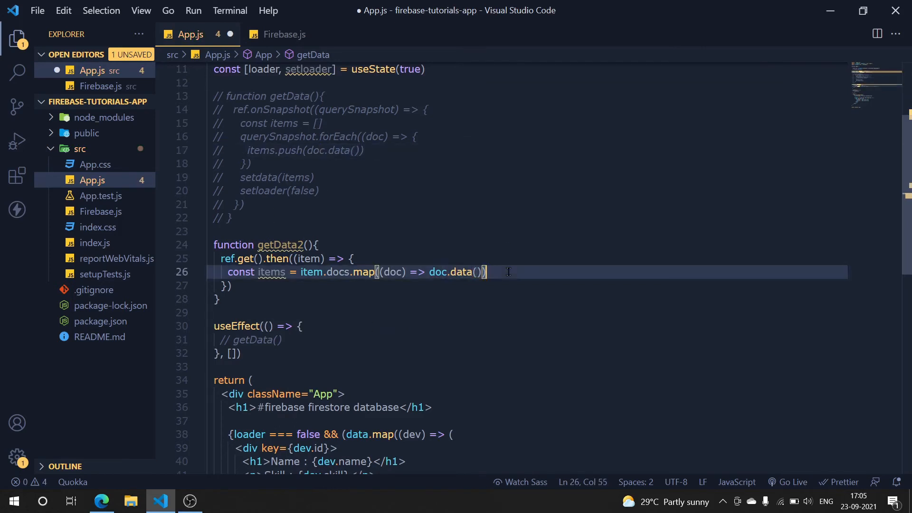
text(s)
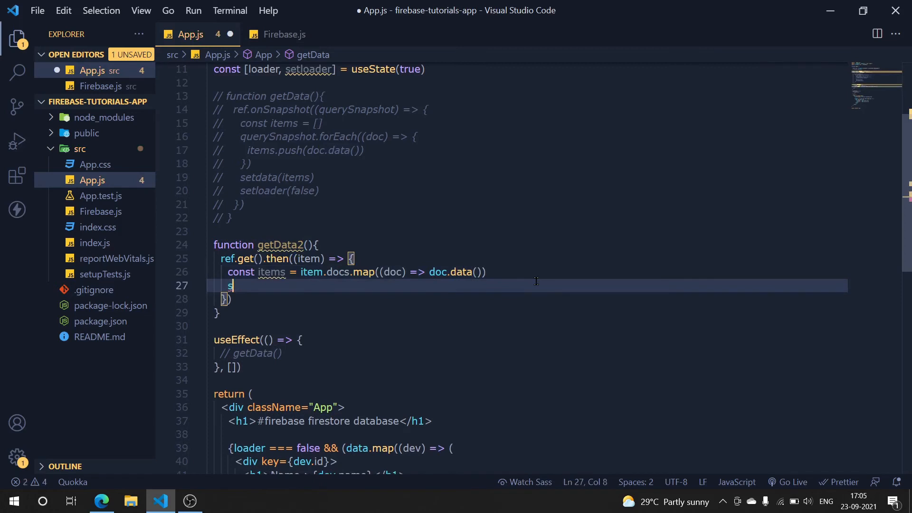
text(etdata(i)
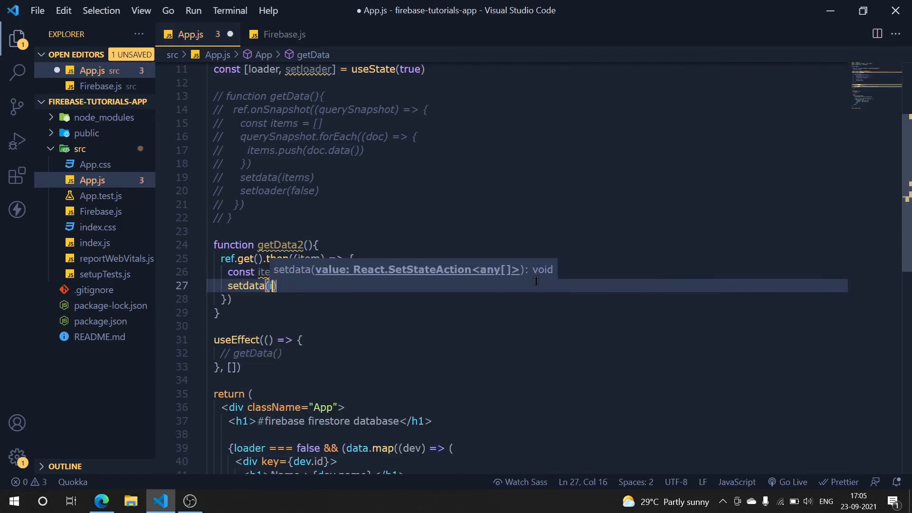
text(items)
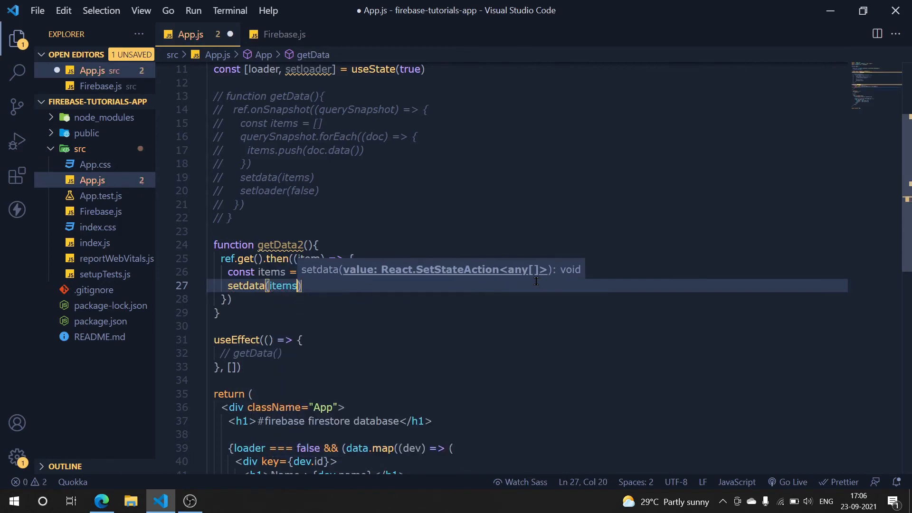
key(enter)
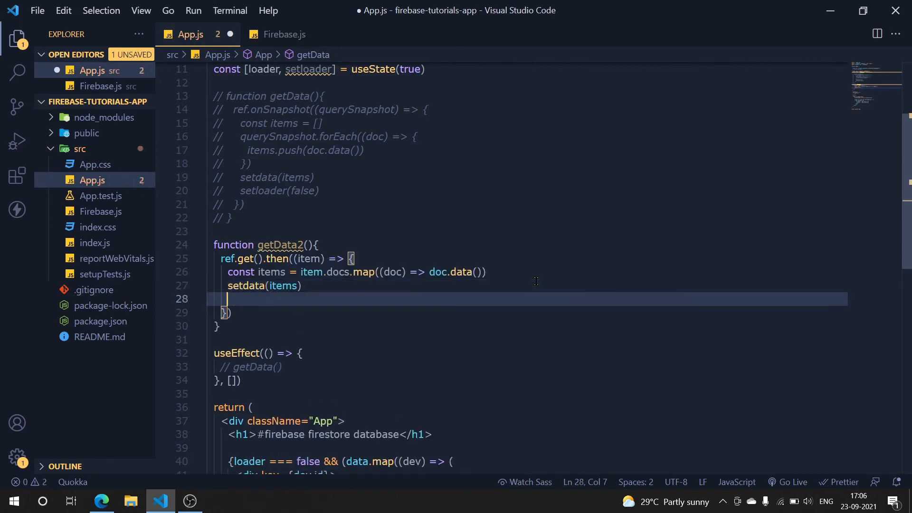
text(setloader)
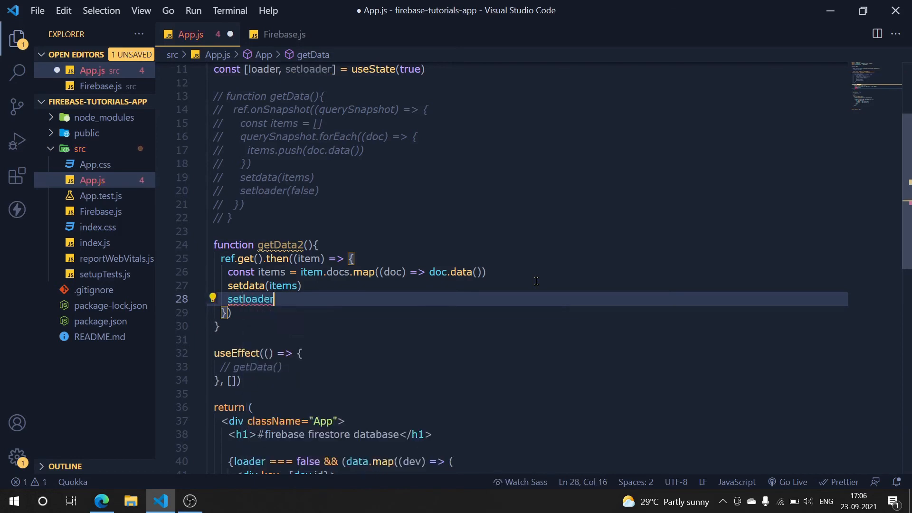
text((false)
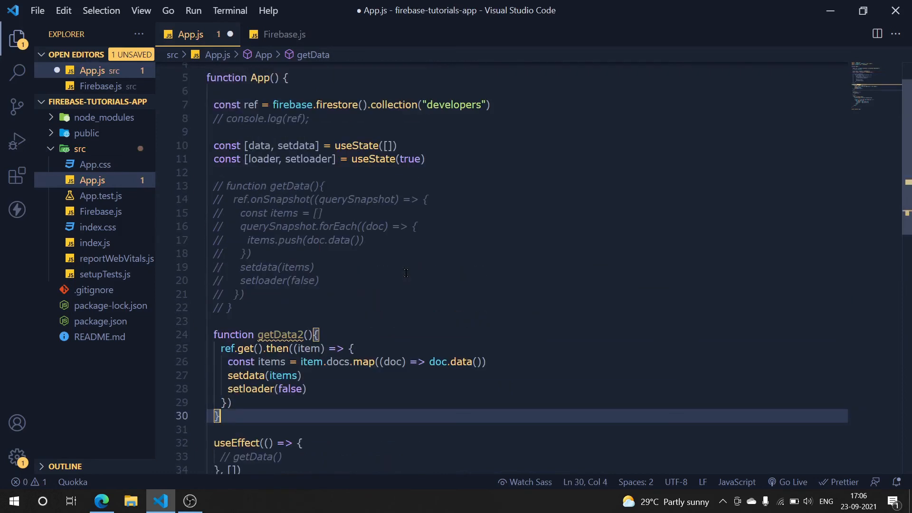
Reload the React app at localhost:3000 in Edge
click(325, 253)
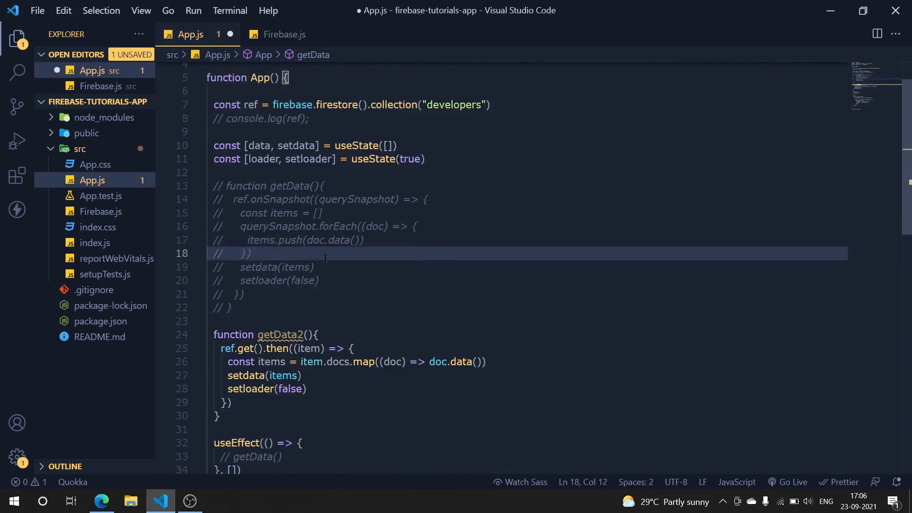
click(425, 158)
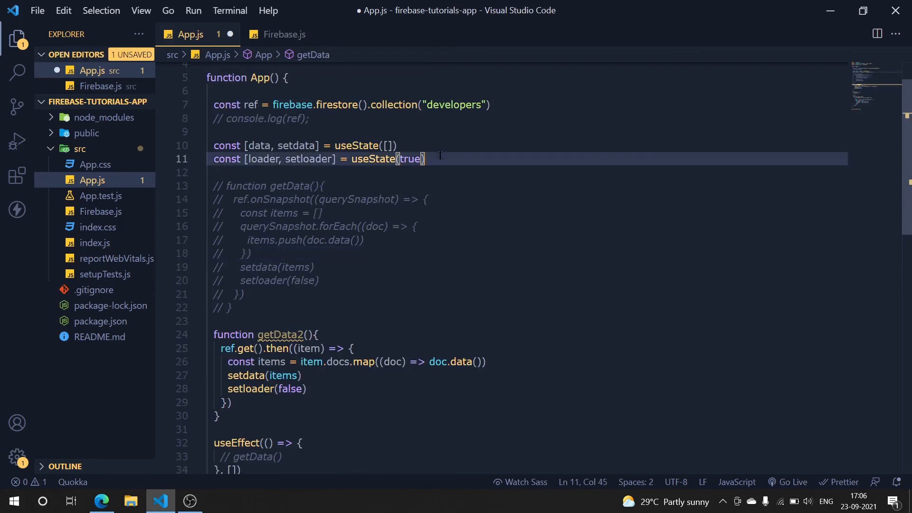
click(101, 500)
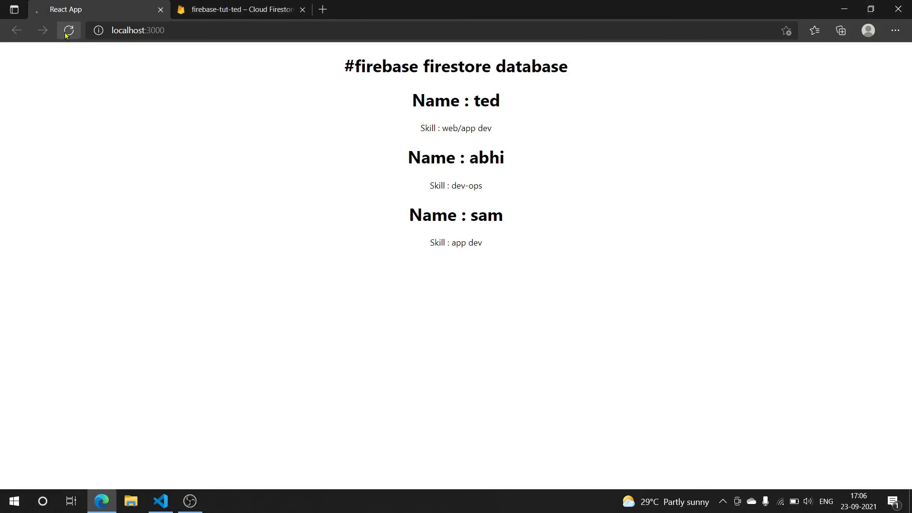
click(68, 30)
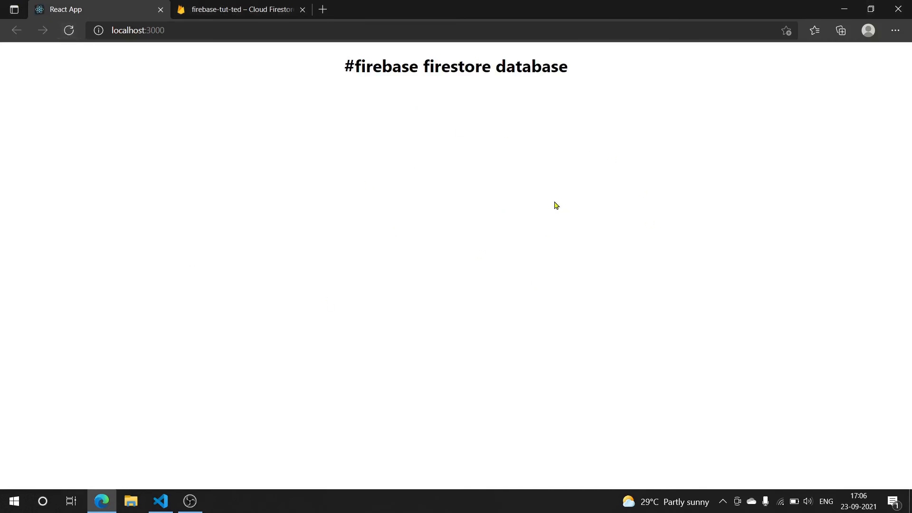
Call getData2() in useEffect, check the app list, then open the Firestore data
click(160, 505)
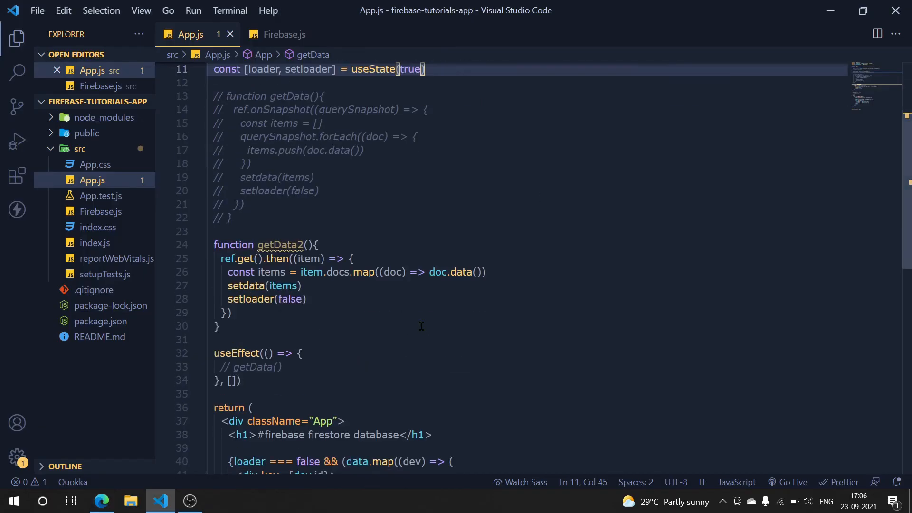
click(283, 277)
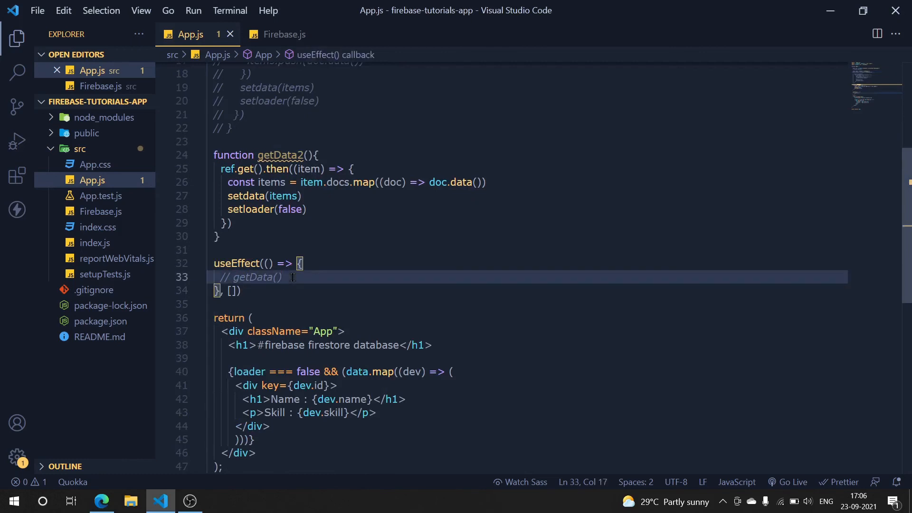
text(getd)
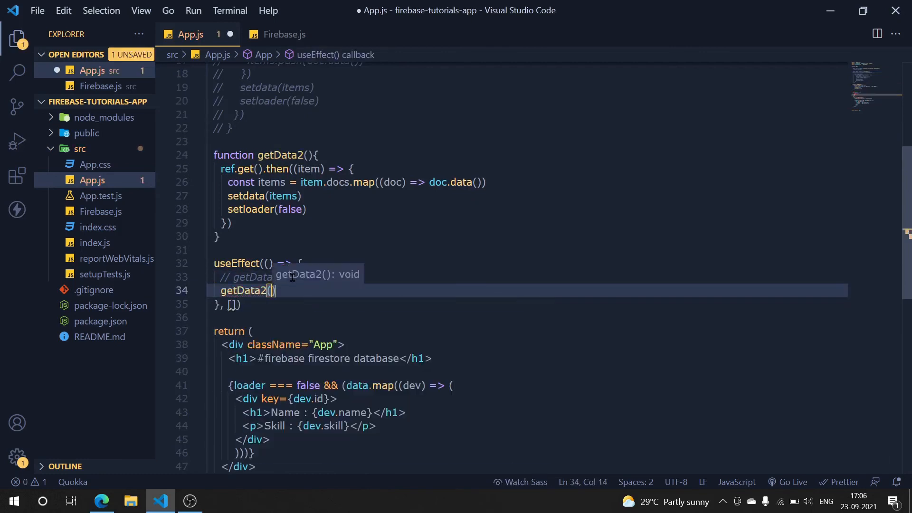
click(101, 501)
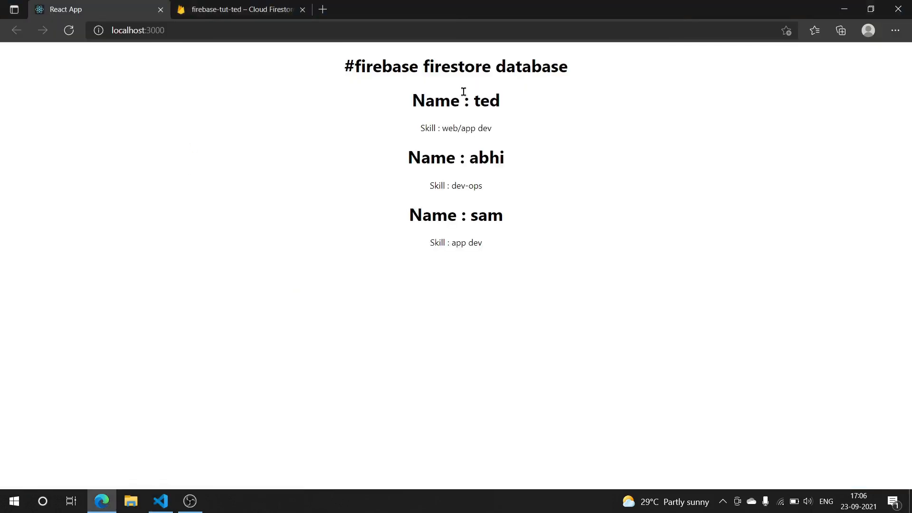
mouse_move(161, 5)
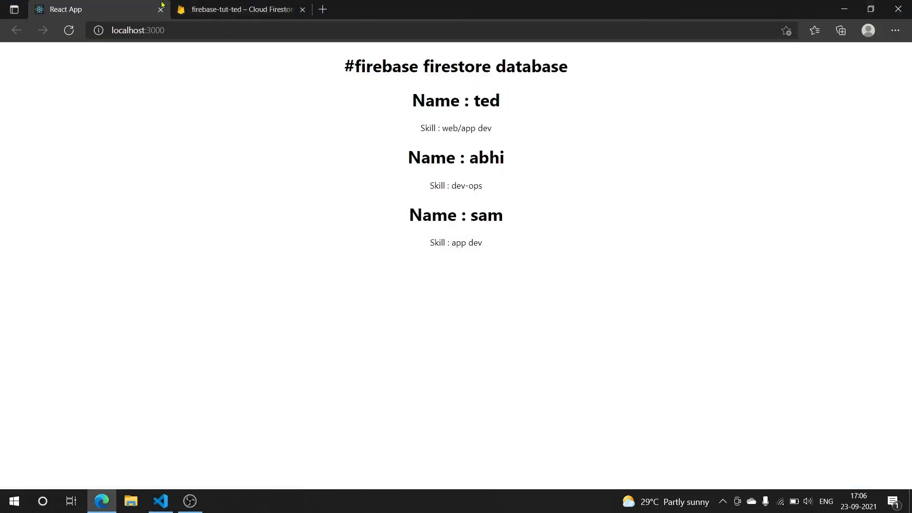
click(238, 9)
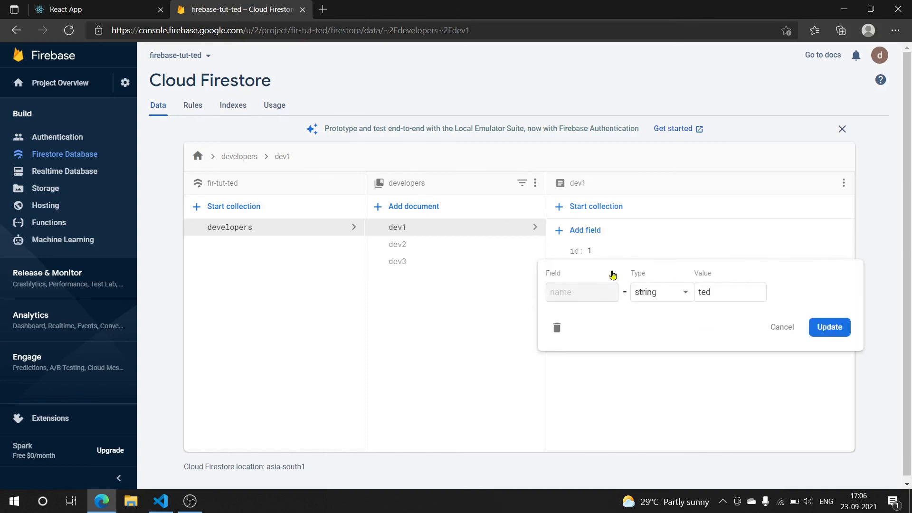
Change dev1's name from ted to ashish, confirm the app shows ashish, return to App.js
text(ash)
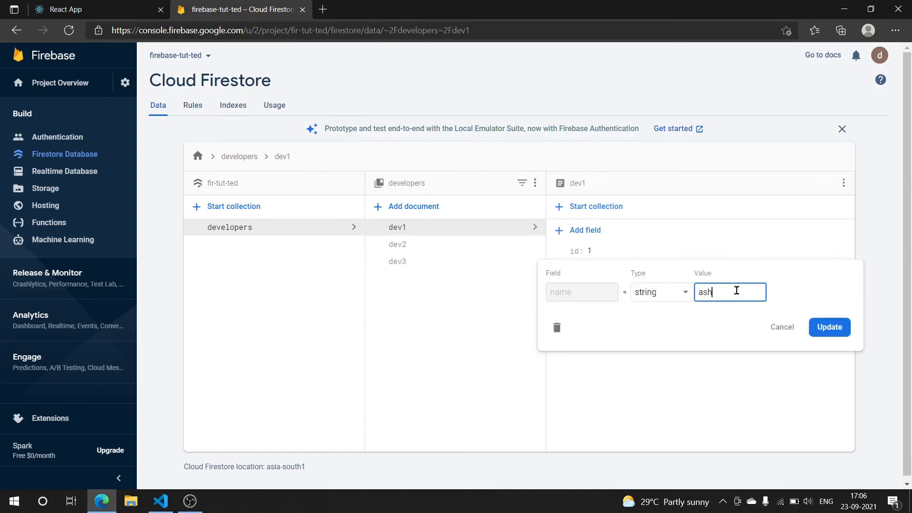
click(829, 327)
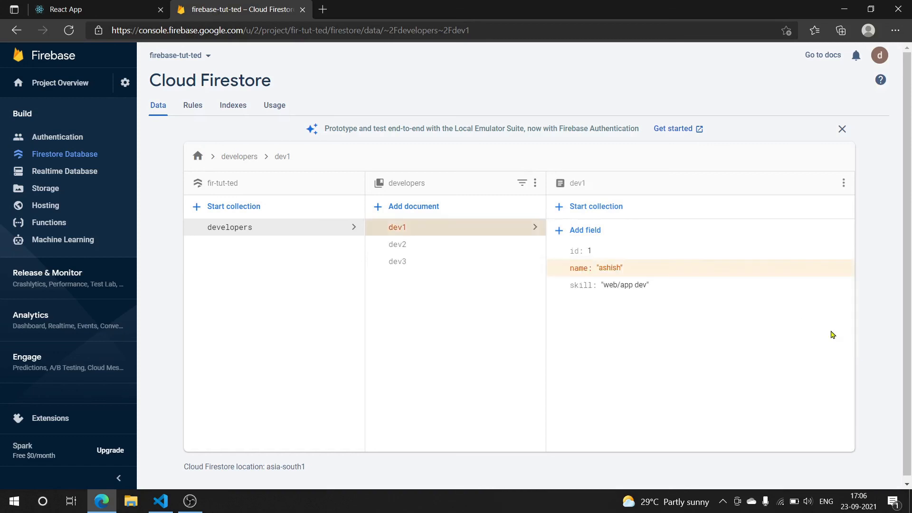
click(65, 9)
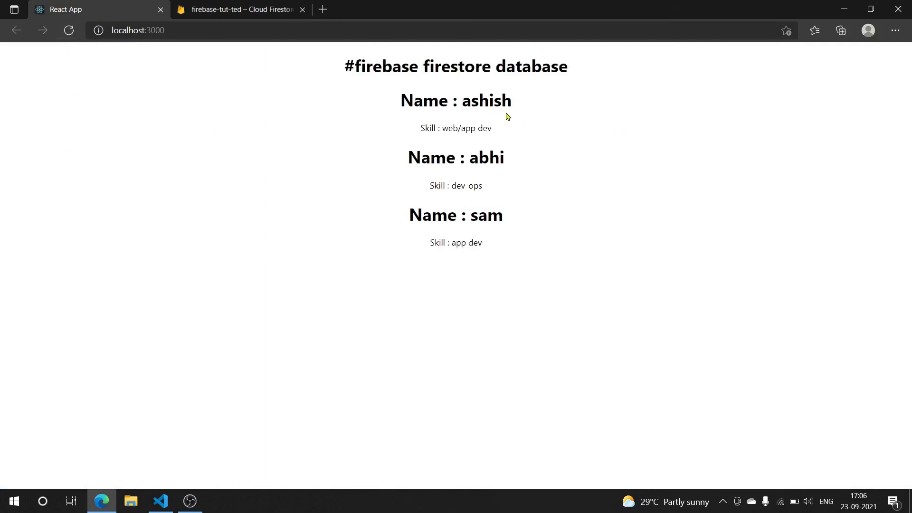
mouse_move(85, 479)
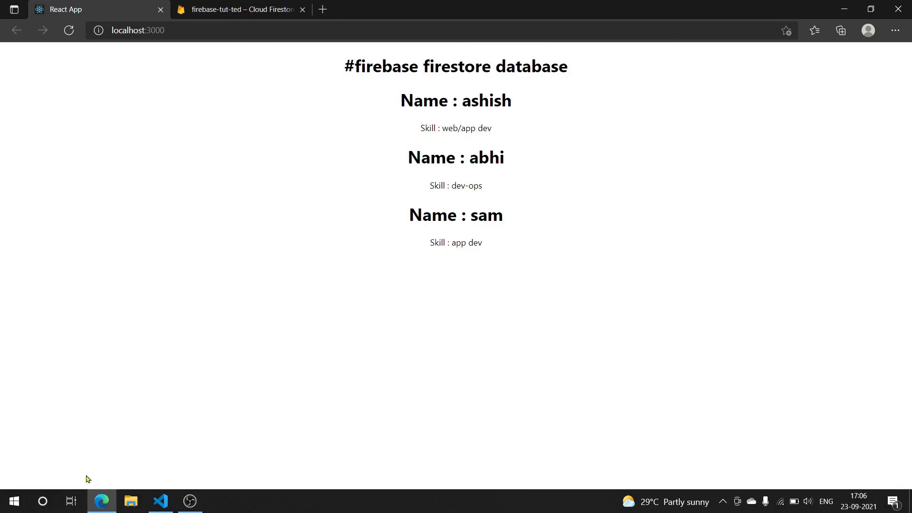
click(161, 500)
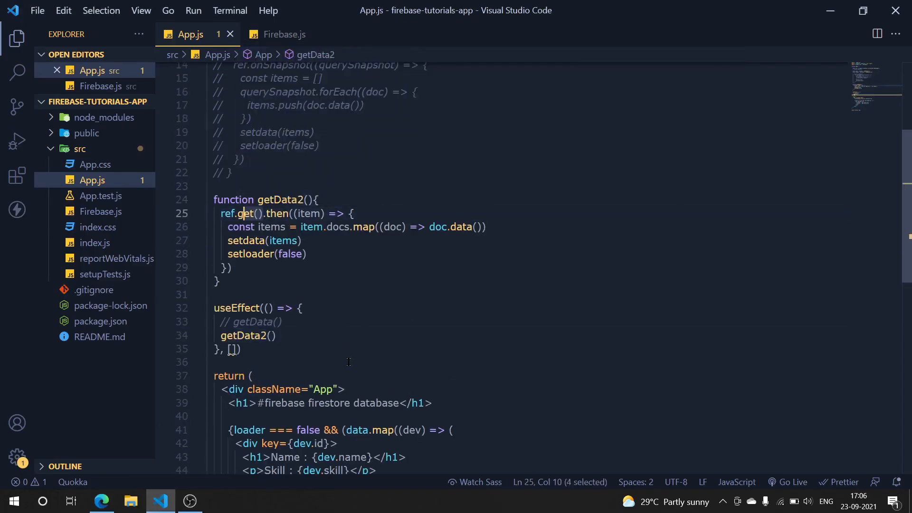
scroll(up, 3)
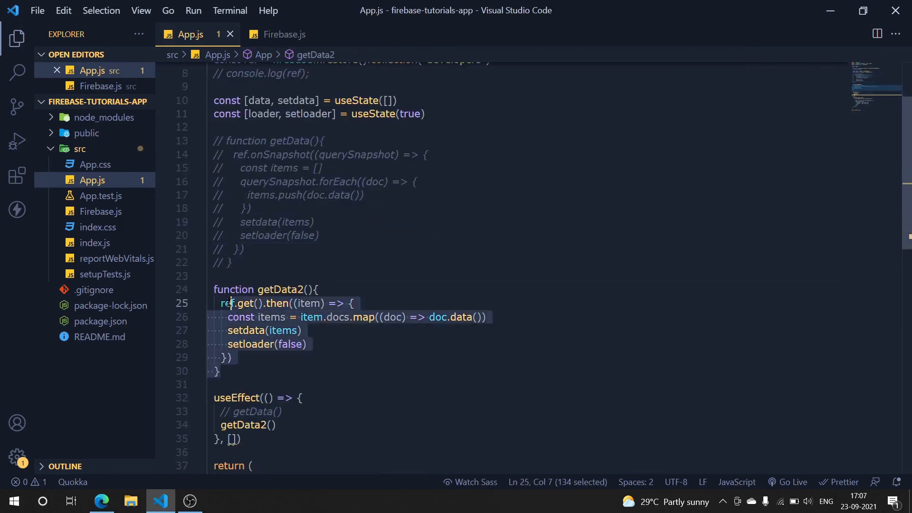
click(297, 262)
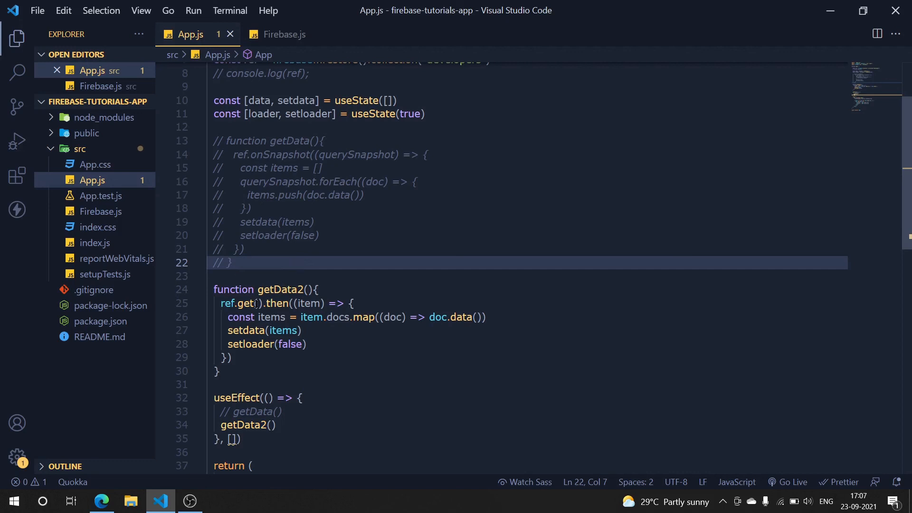
scroll(up, 3)
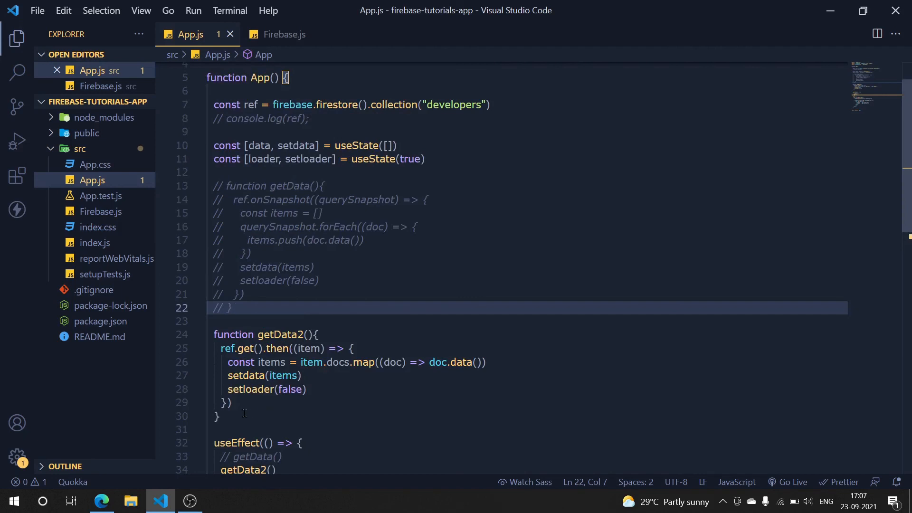
click(454, 253)
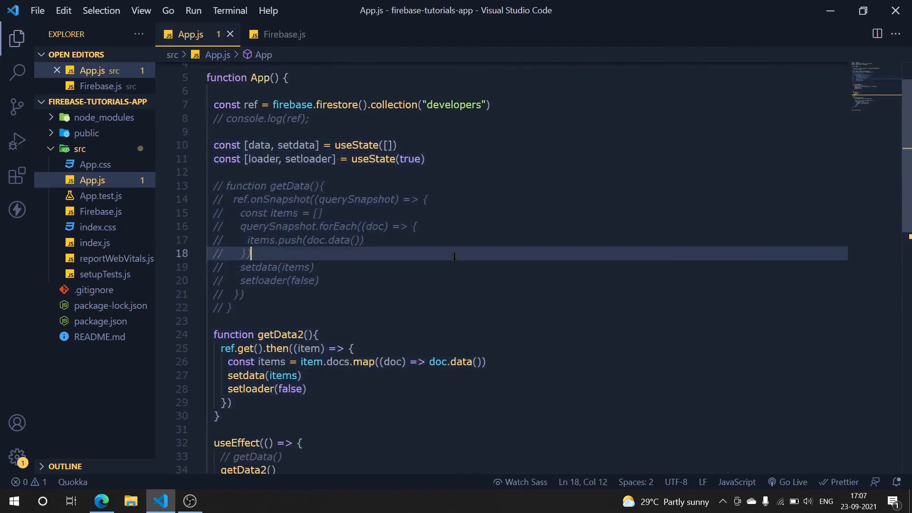